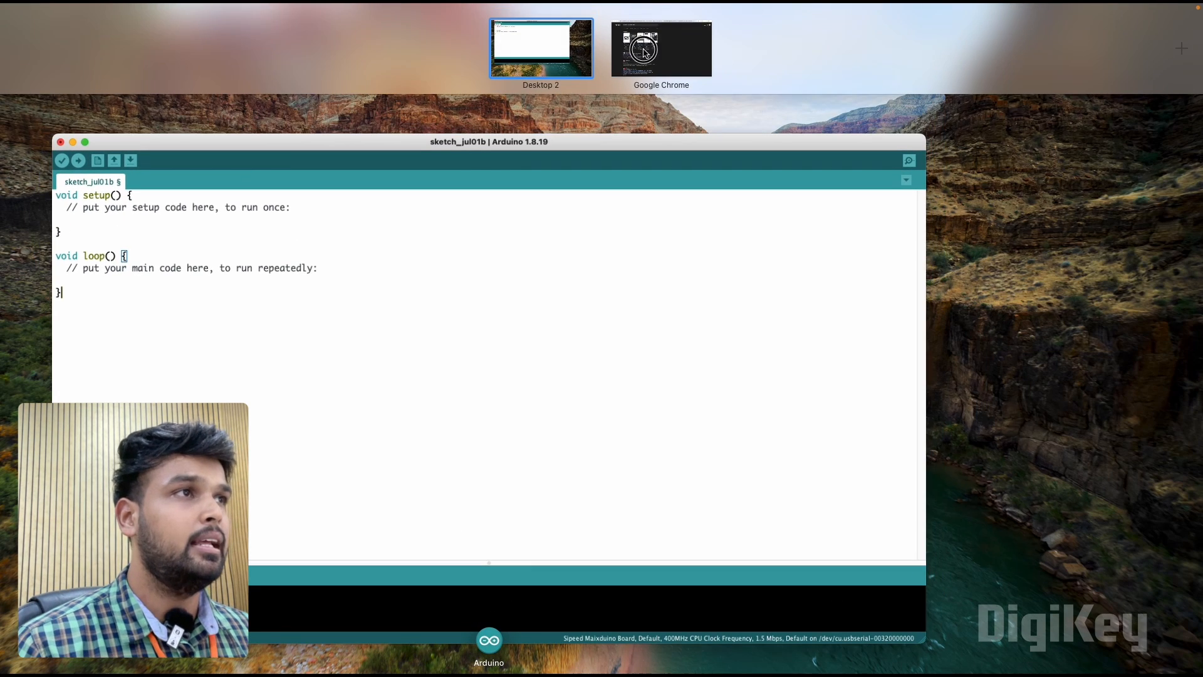
Bring Chrome forward and scroll the Sipeed MaixDuino wiki to the Arduino Tutorial link.
click(660, 48)
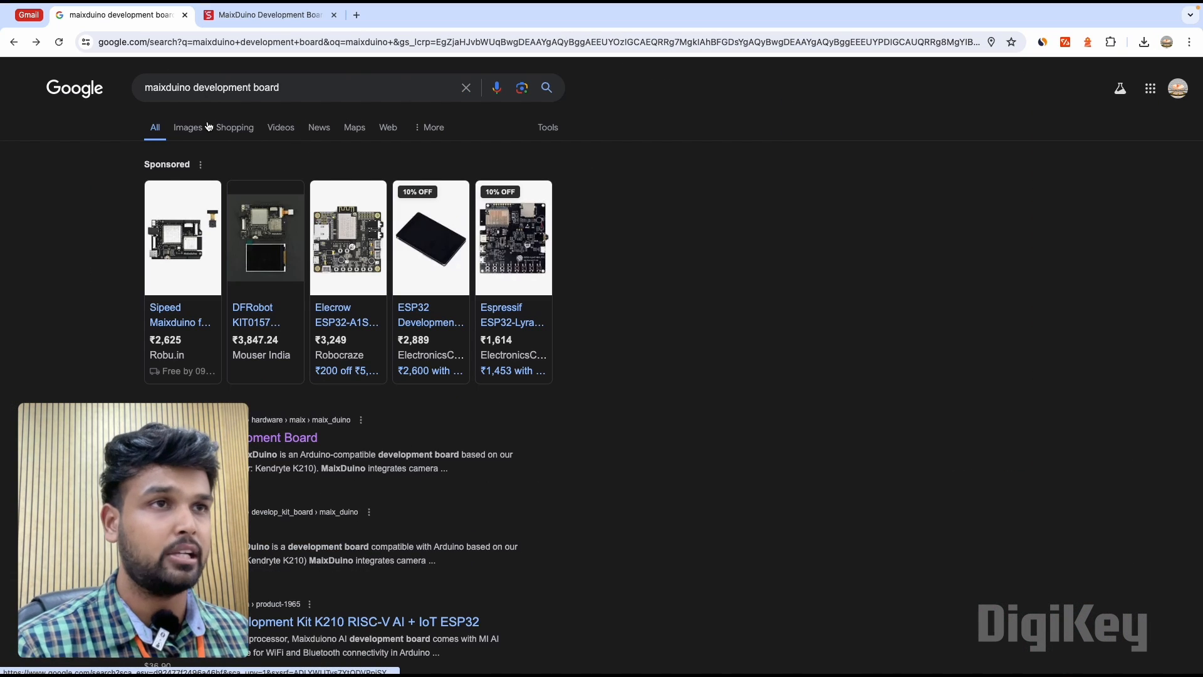
scroll(down, 3)
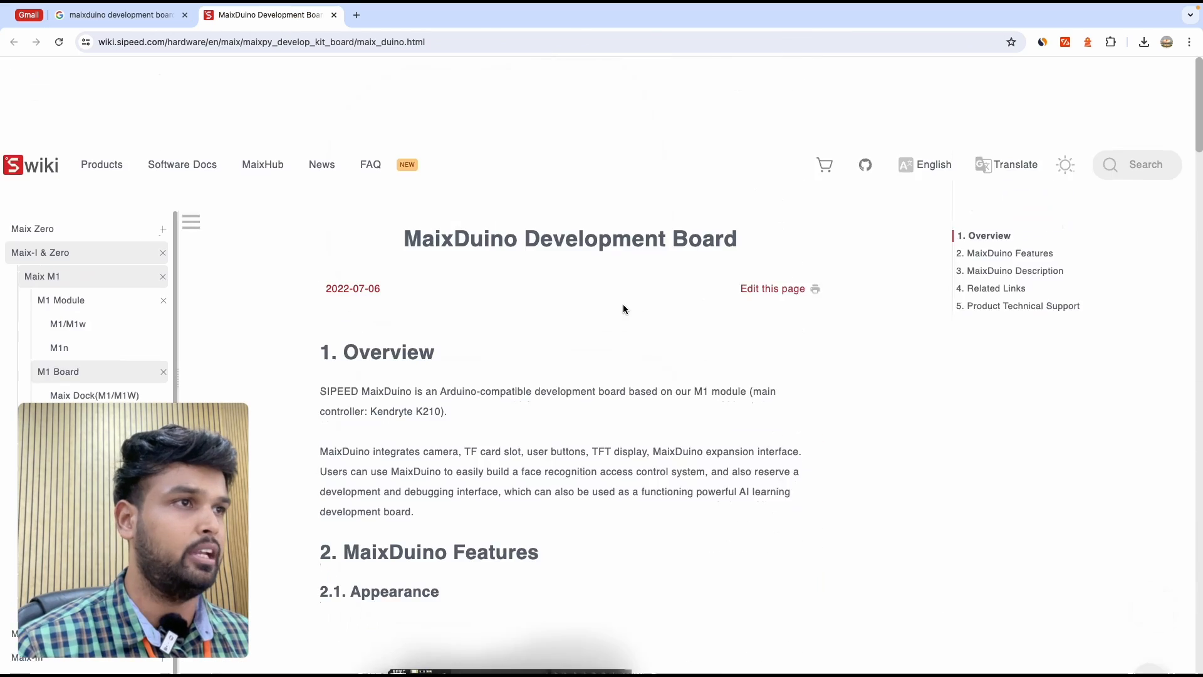
scroll(down, 3)
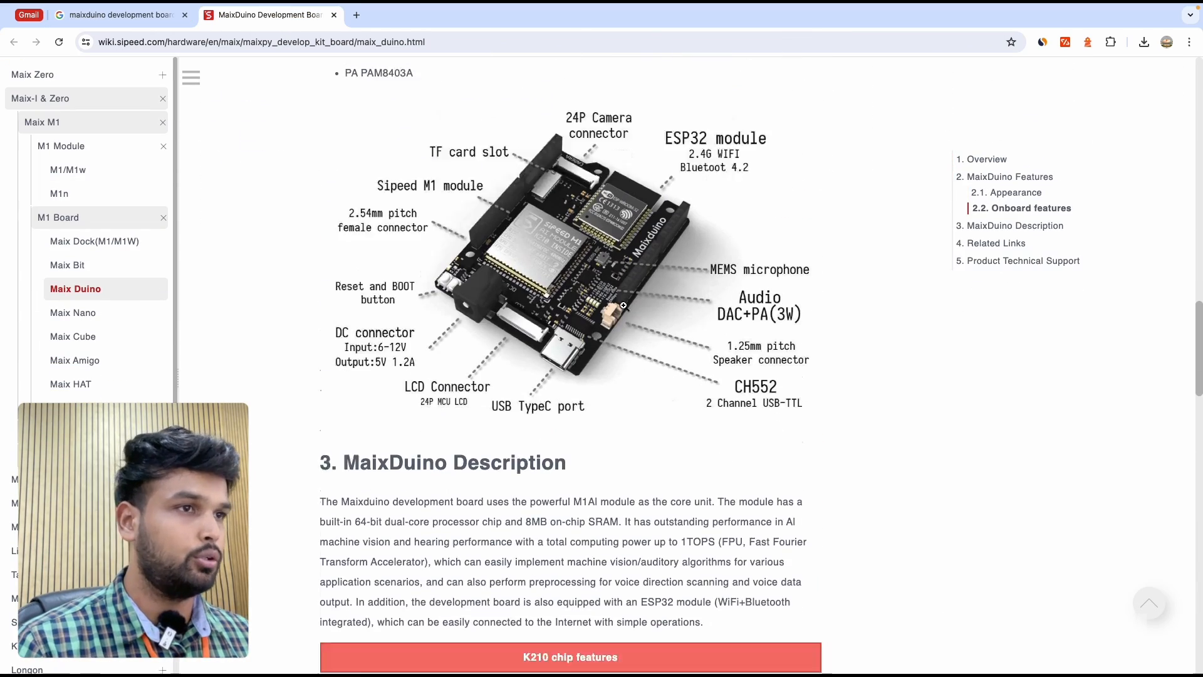
scroll(down, 3)
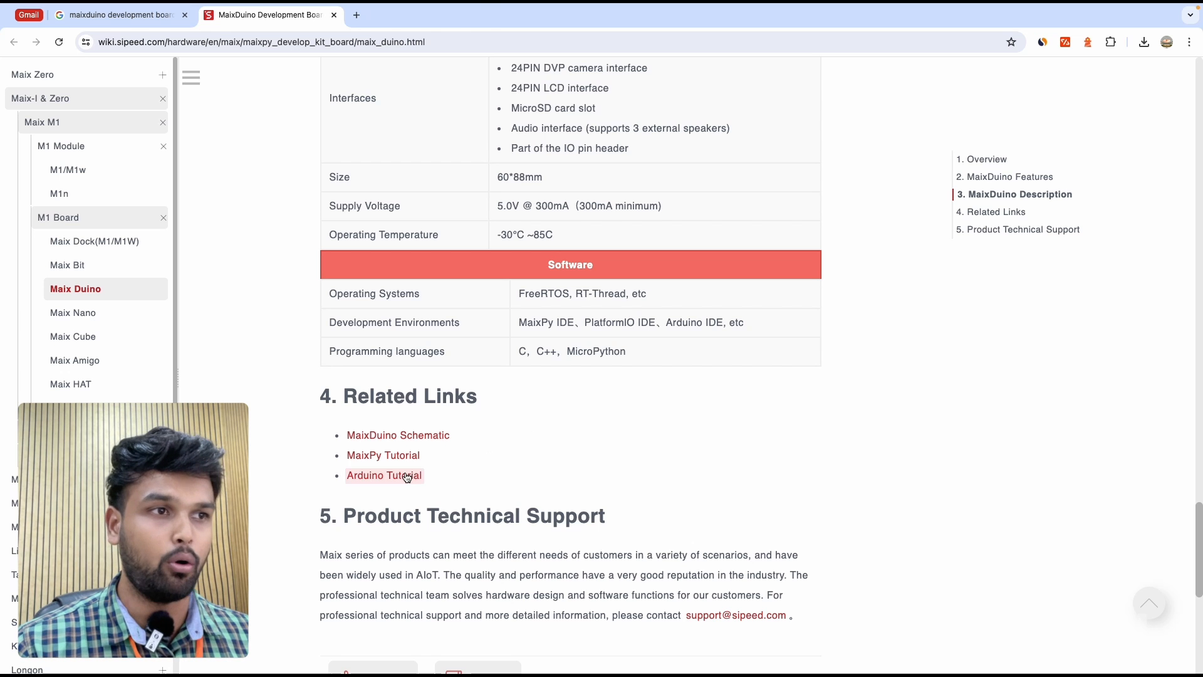
Follow the Arduino Tutorial to the install page showing the board manager URL.
click(385, 475)
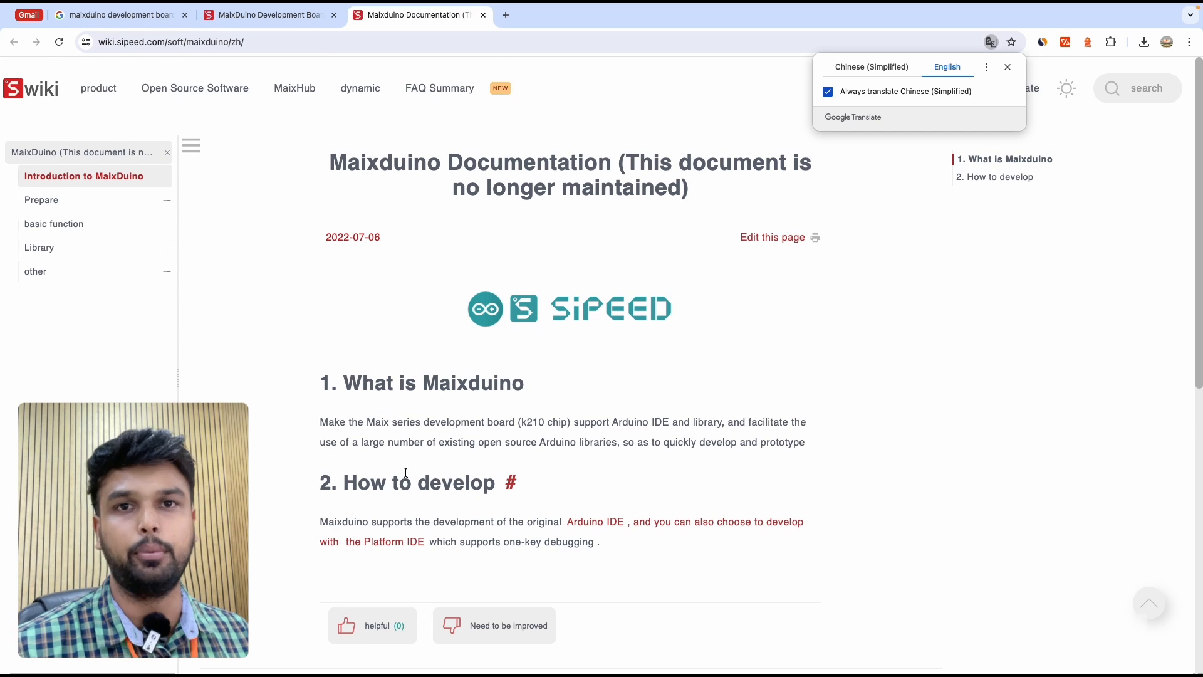
scroll(down, 3)
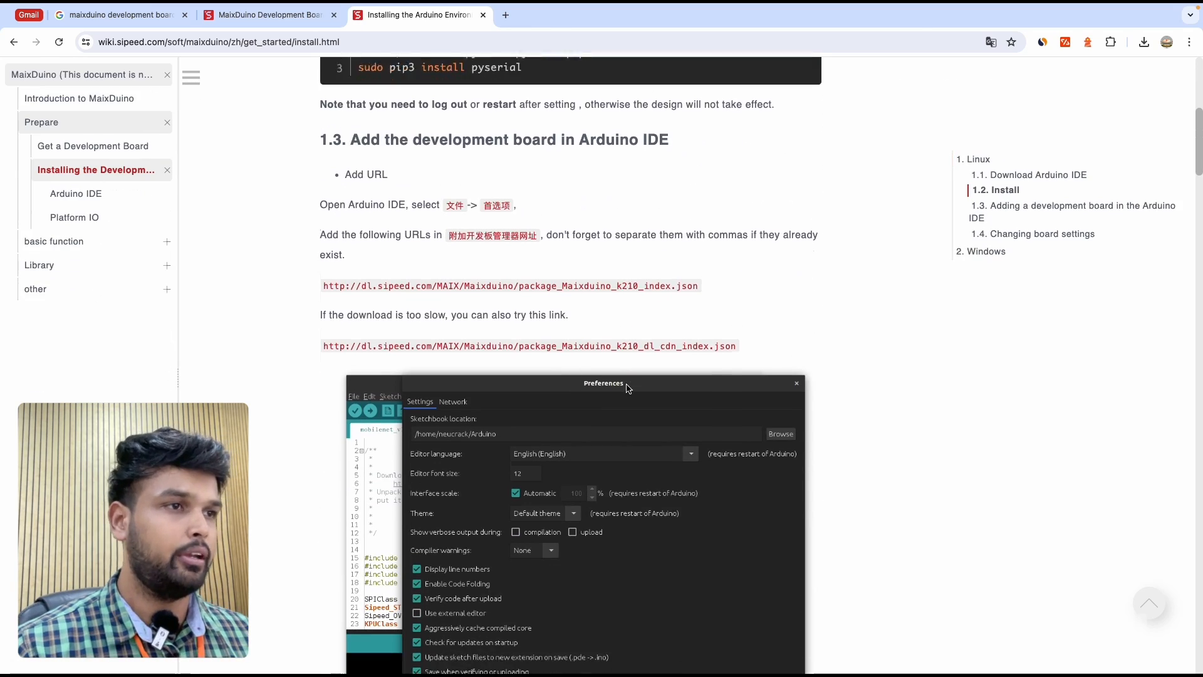
scroll(down, 3)
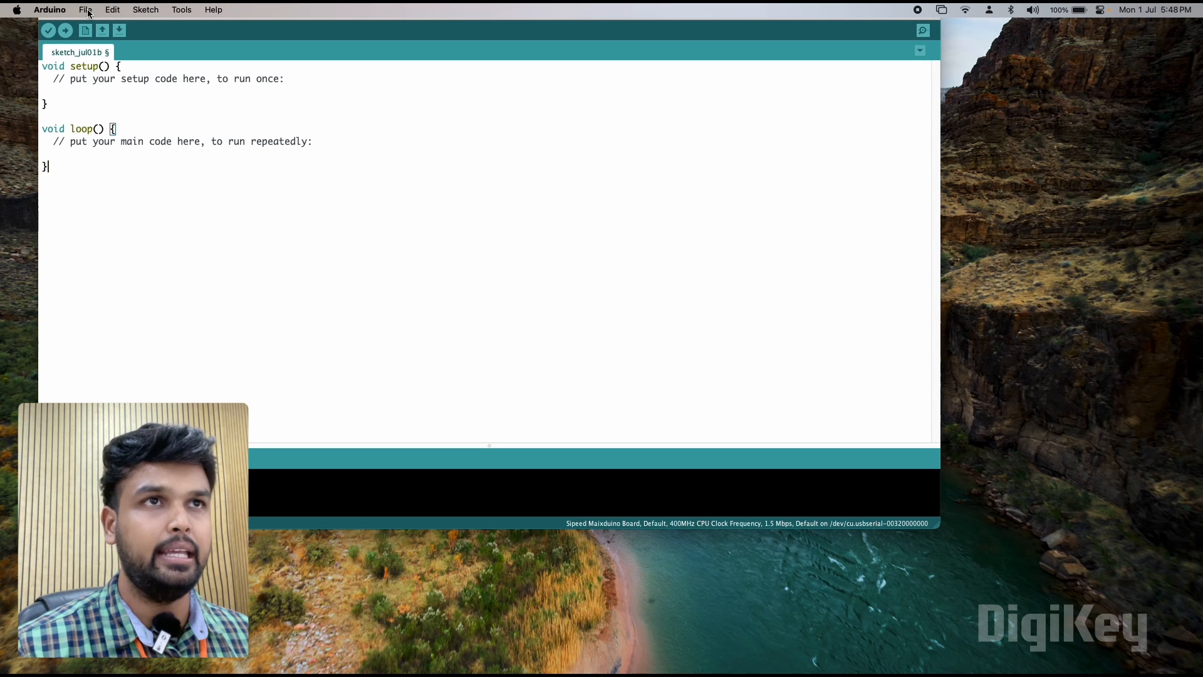
click(50, 9)
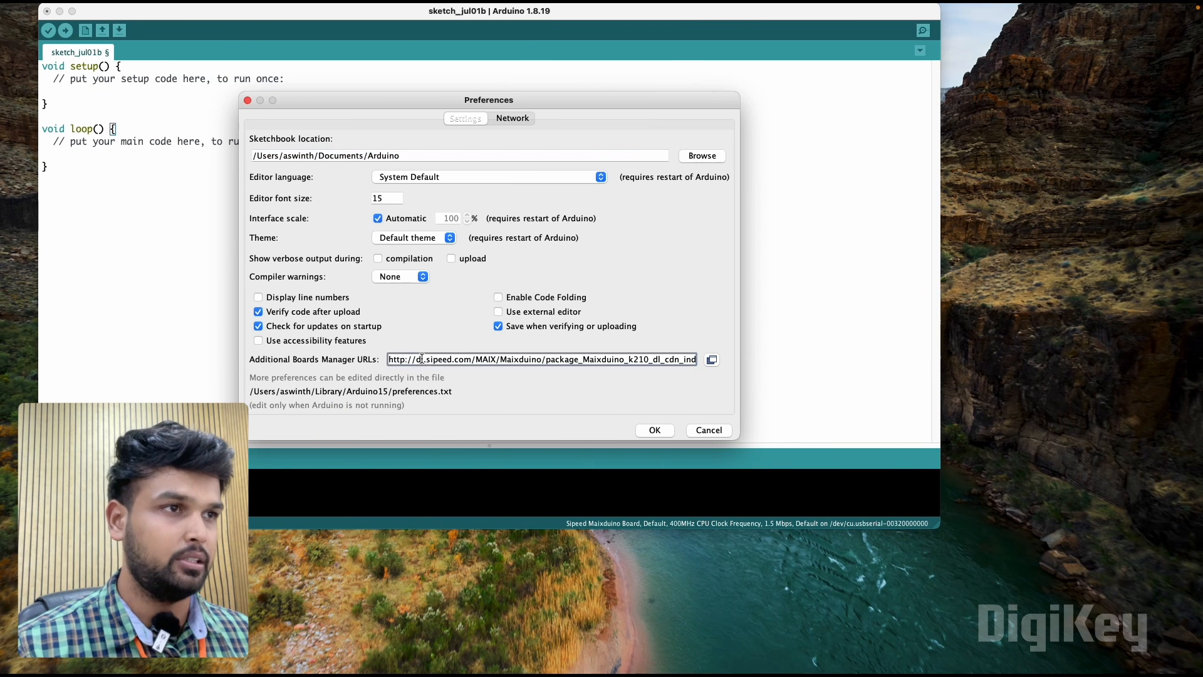
click(653, 430)
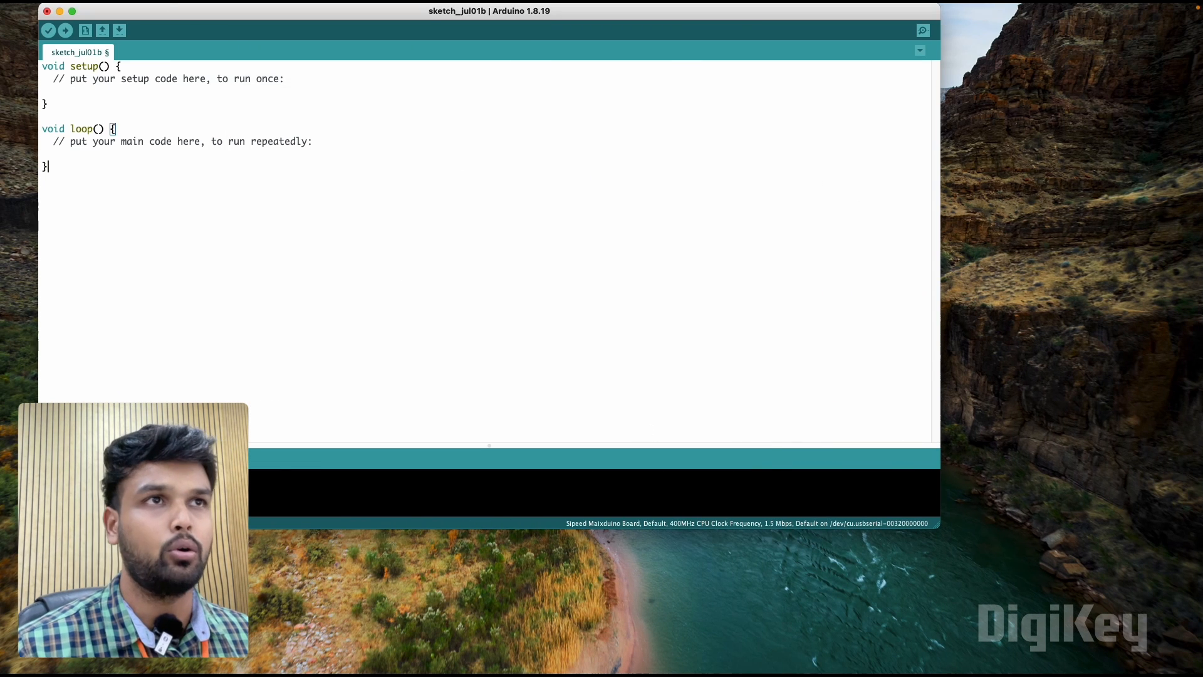
click(180, 9)
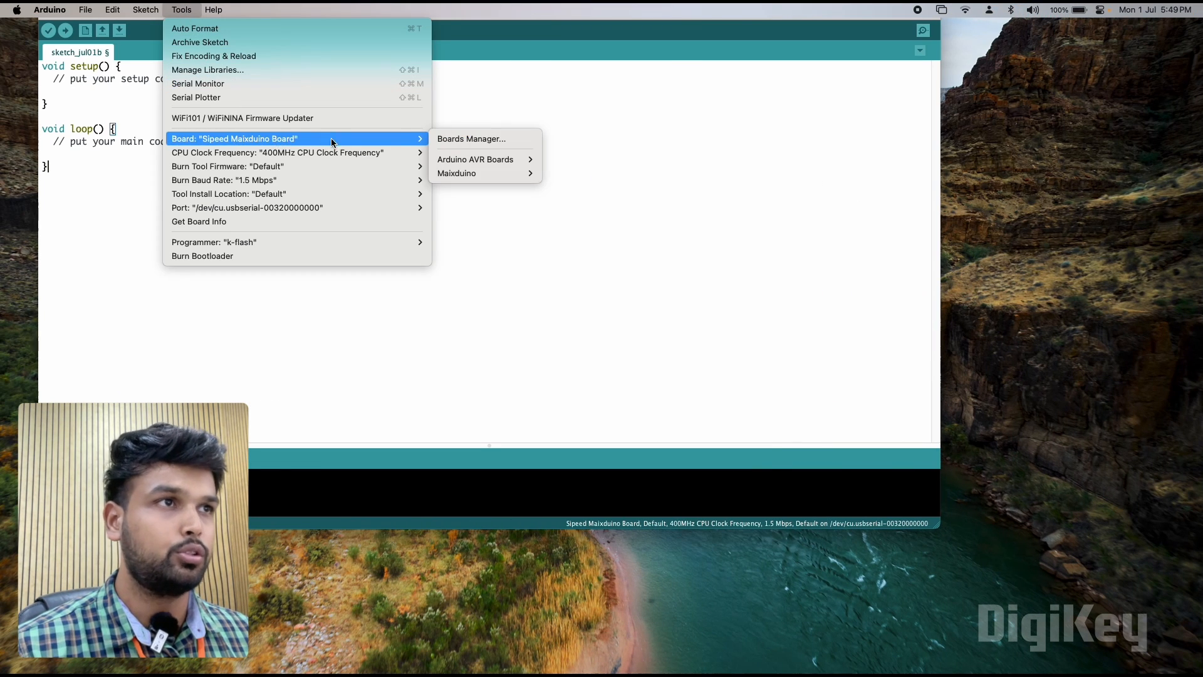
click(471, 139)
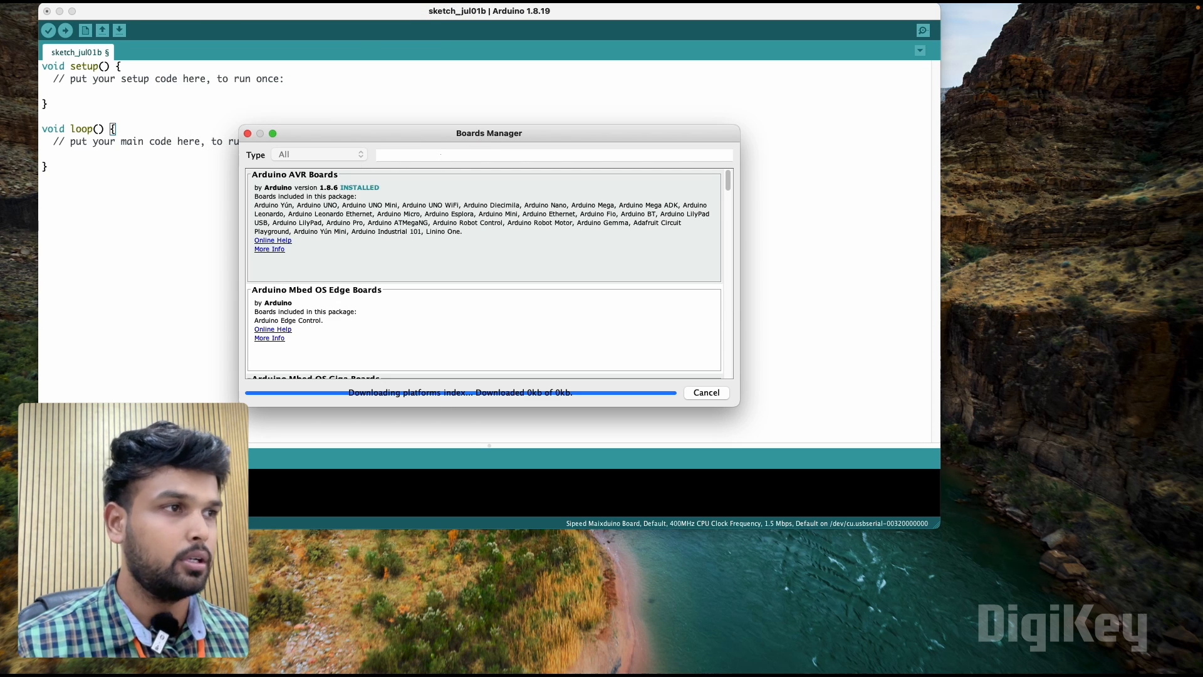
text(max)
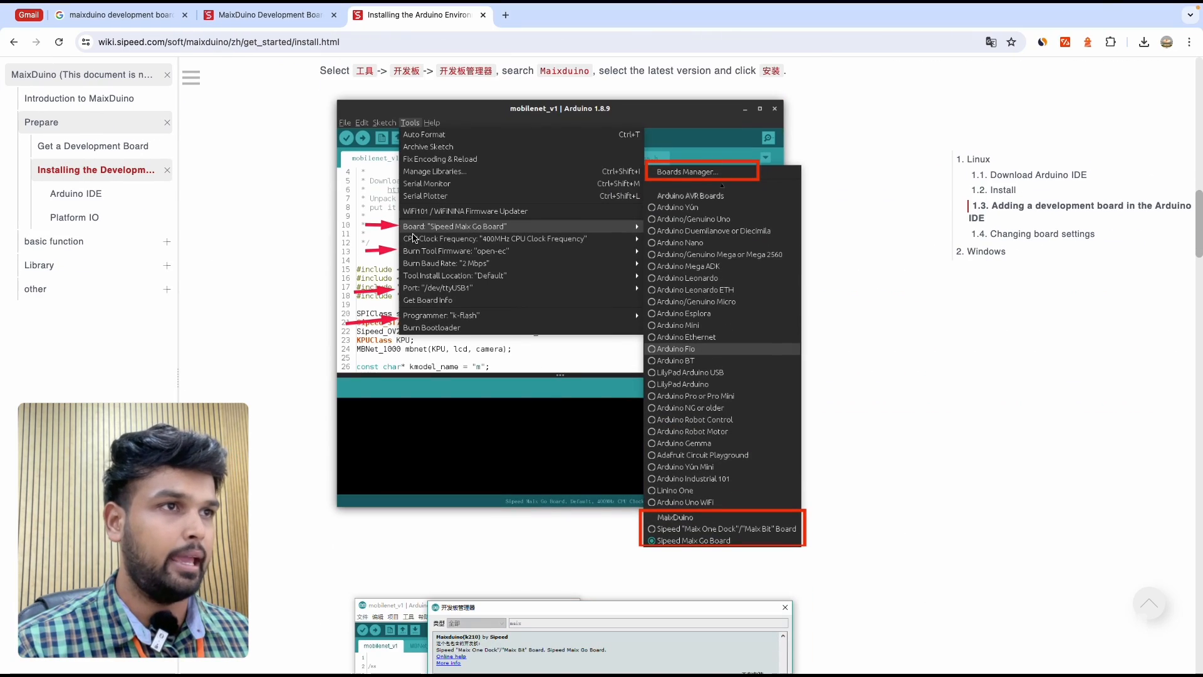
mouse_move(434, 321)
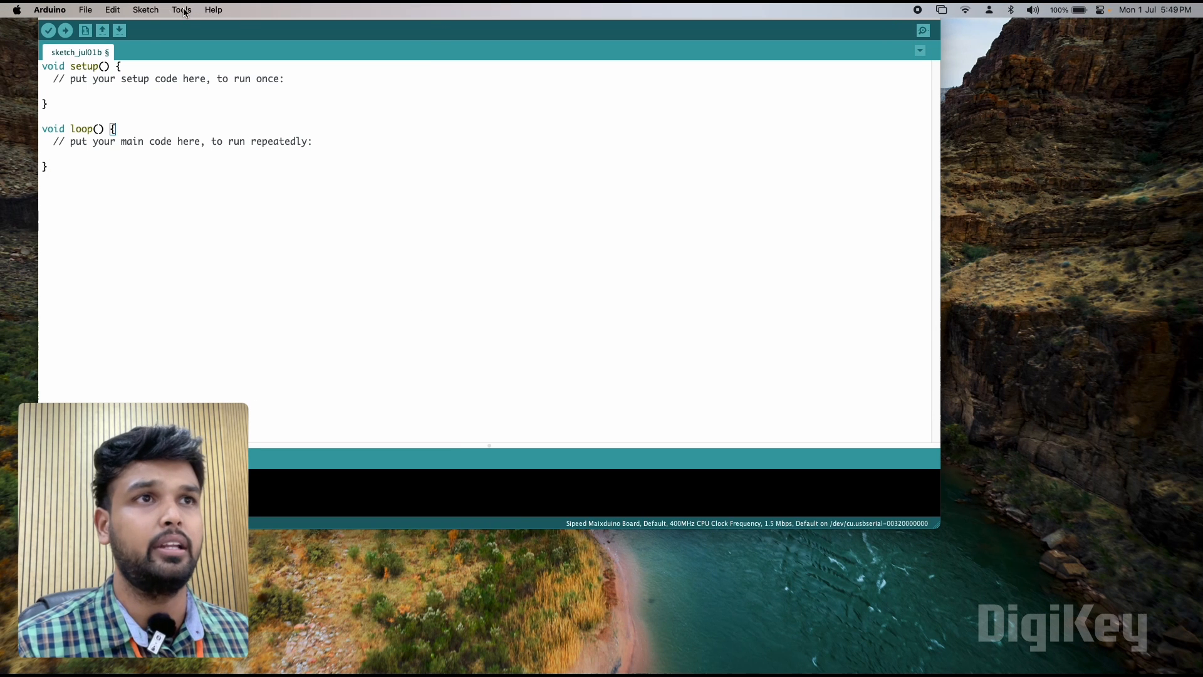
click(181, 9)
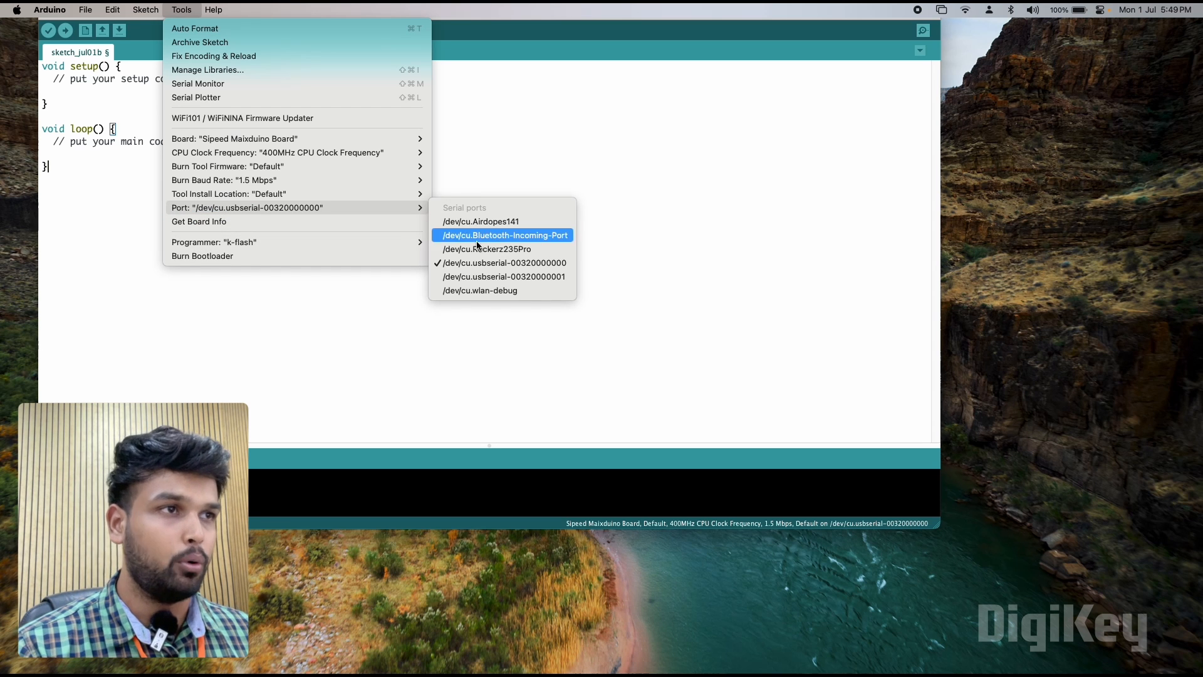
mouse_move(499, 262)
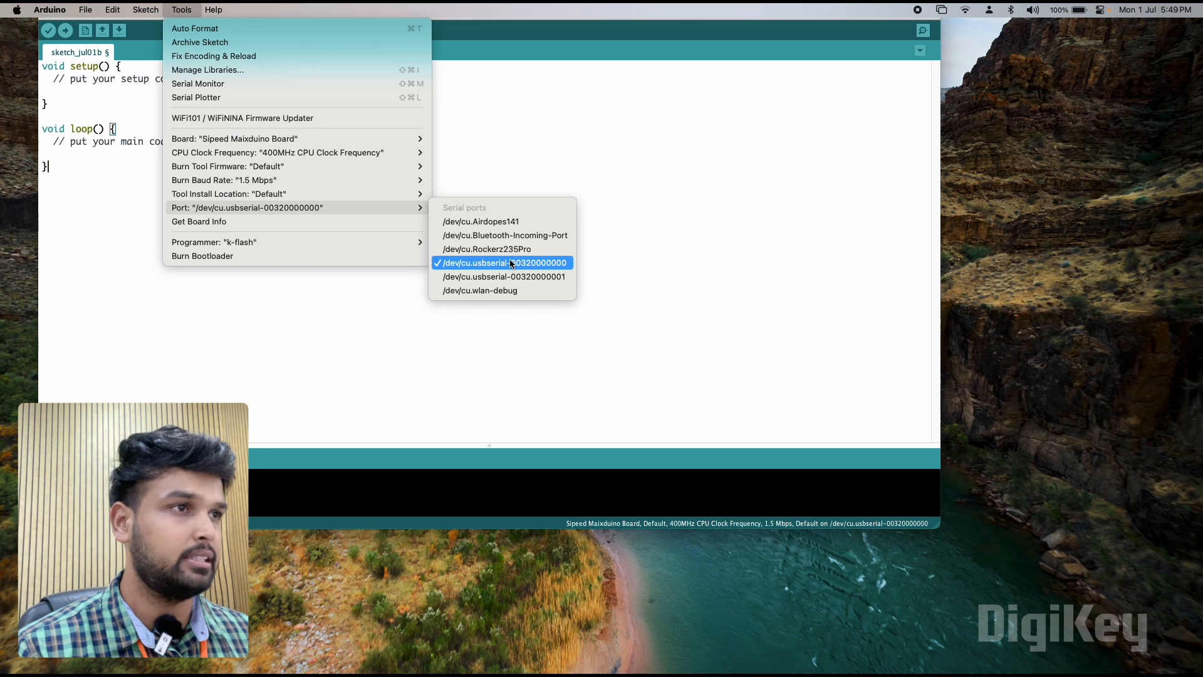
mouse_move(269, 166)
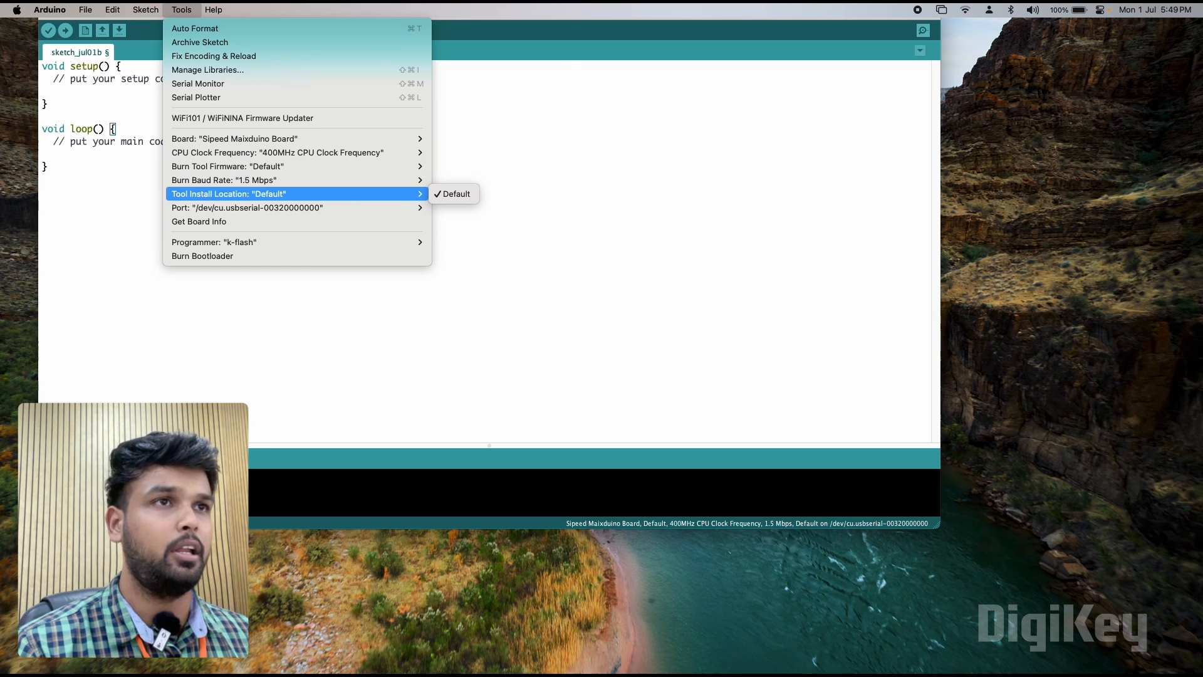
click(85, 9)
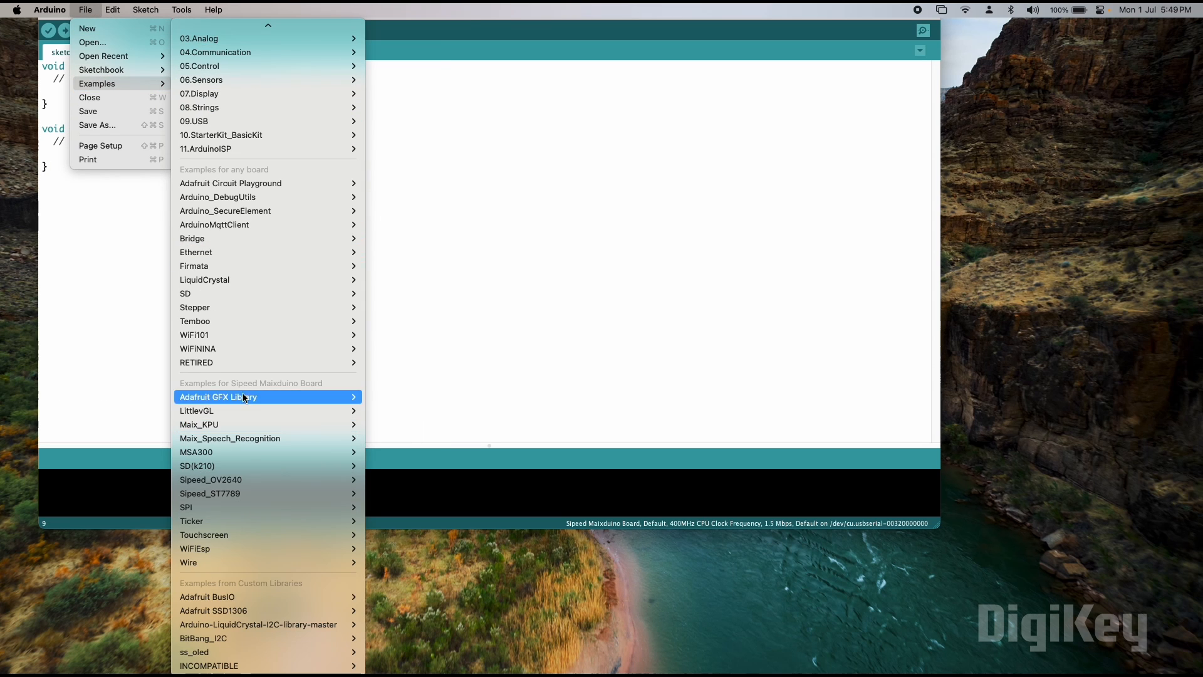
mouse_move(253, 425)
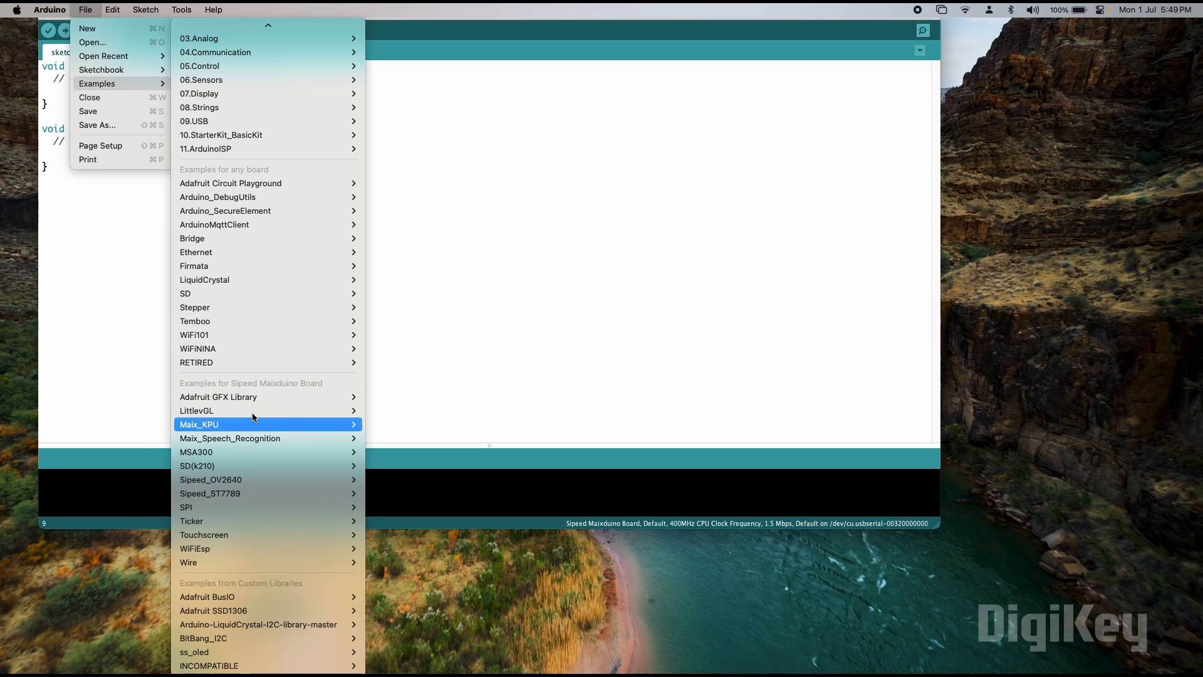
mouse_move(249, 392)
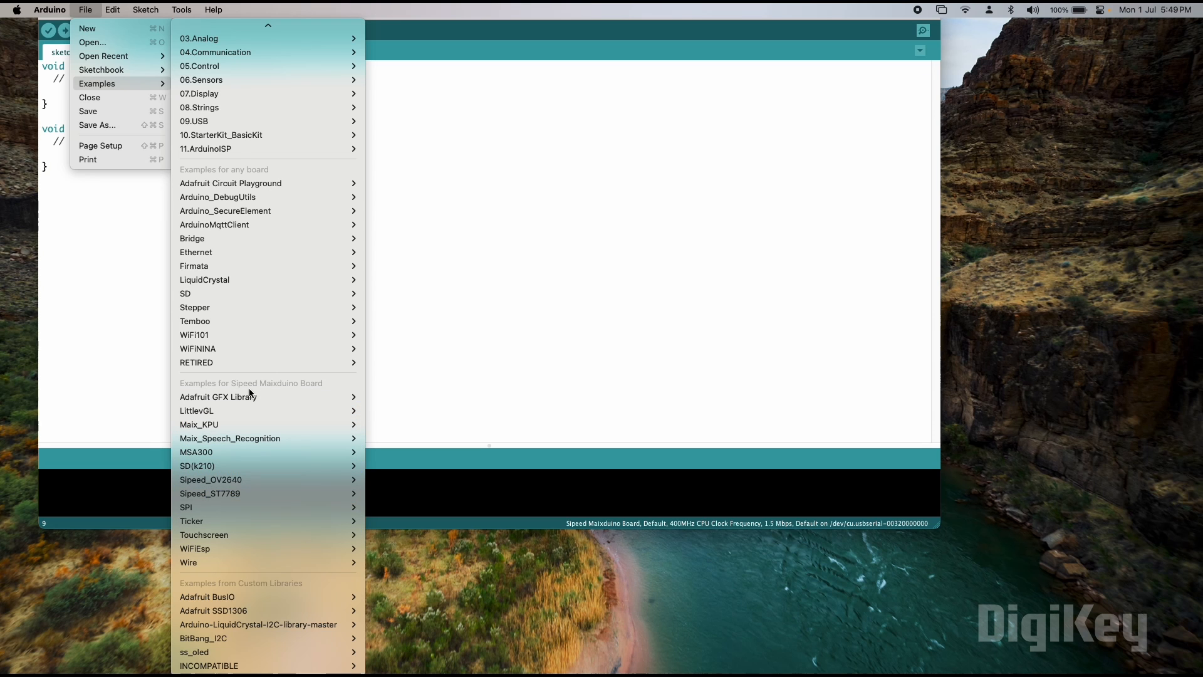
mouse_move(285, 480)
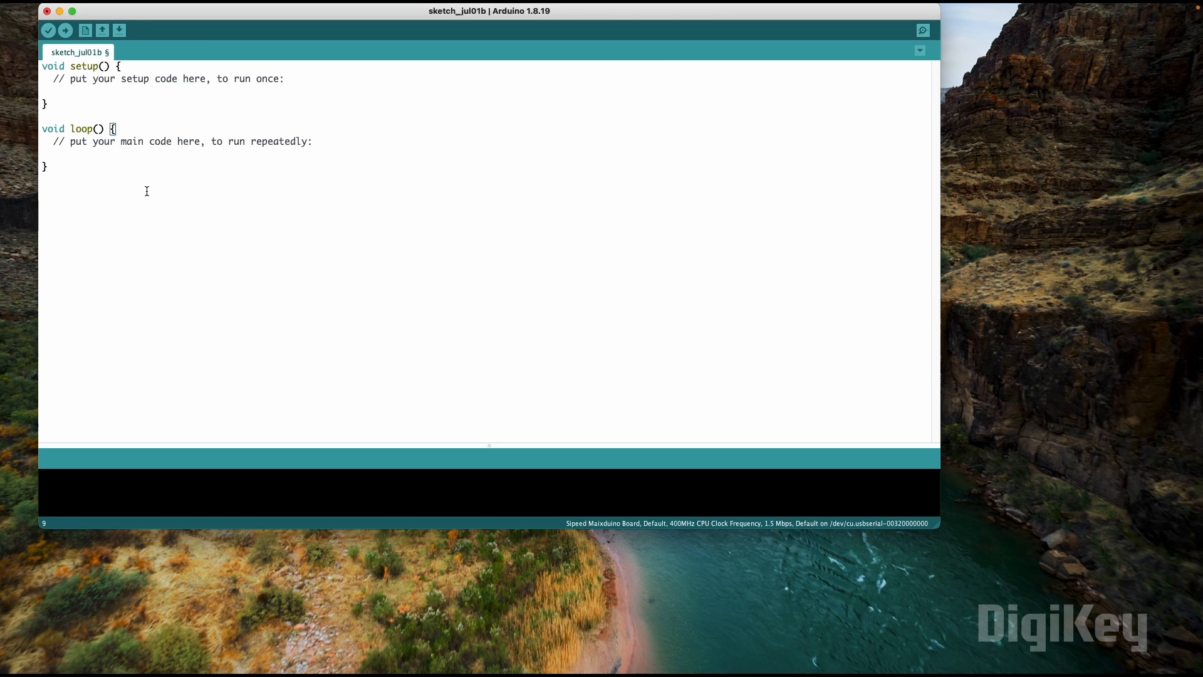
Browse File > Examples toward the Sipeed_ST7789 basic_display sketch.
click(85, 9)
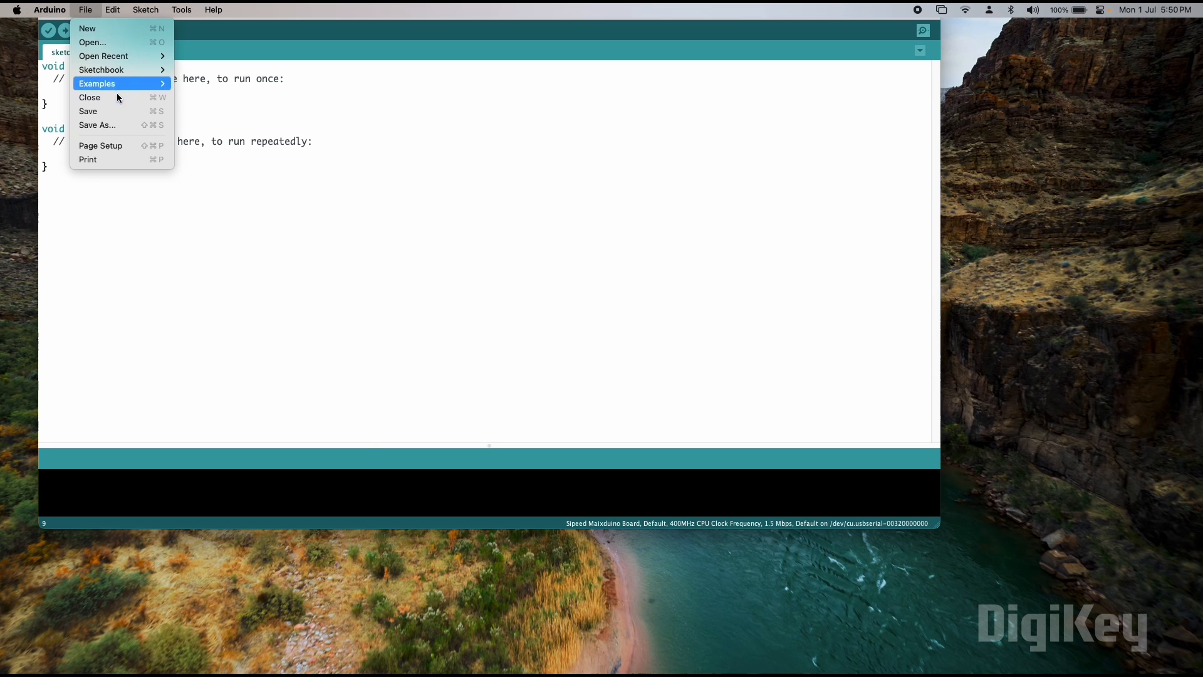
click(97, 83)
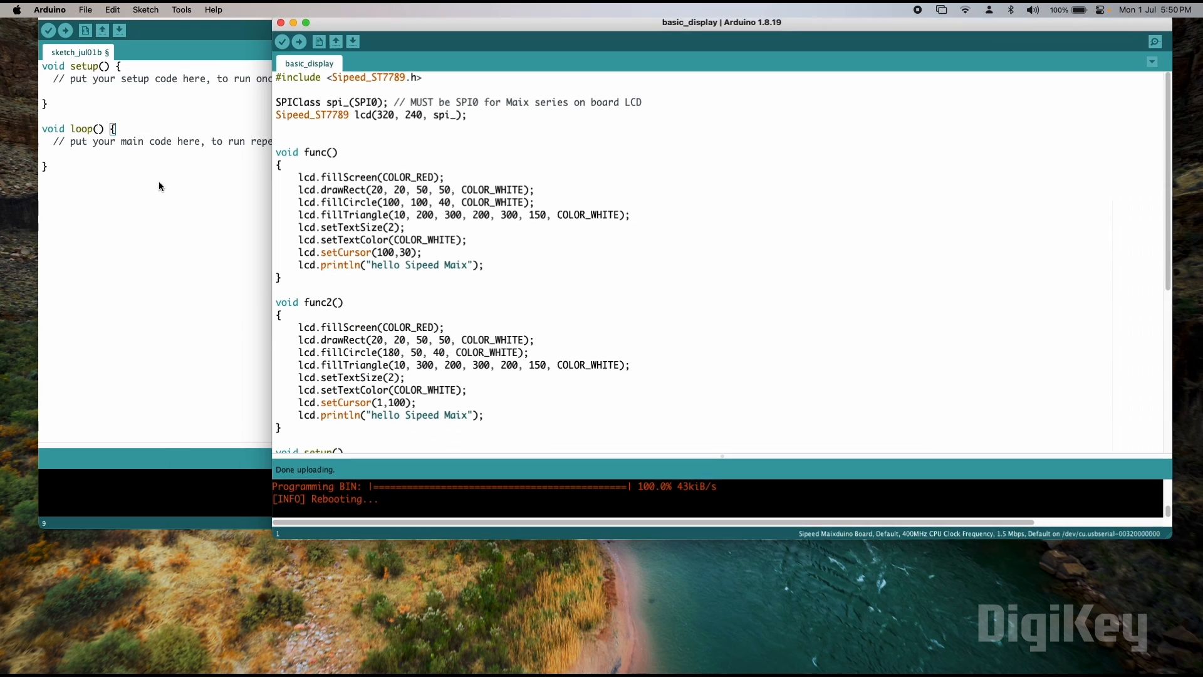
click(298, 40)
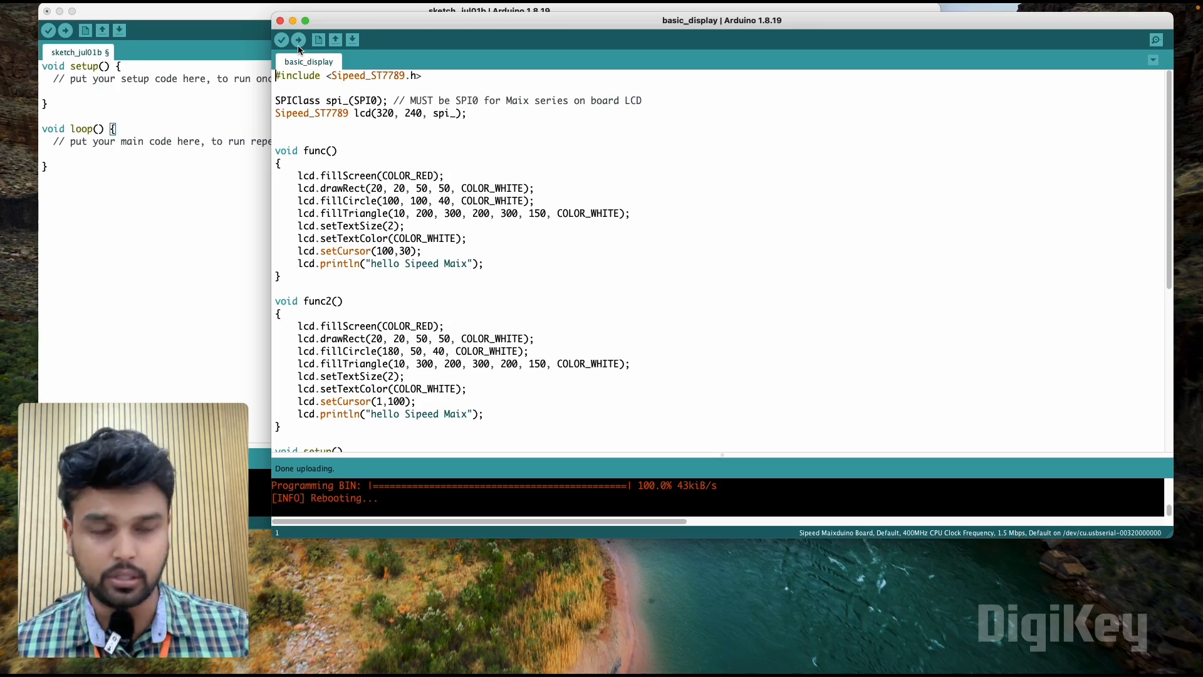
scroll(down, 3)
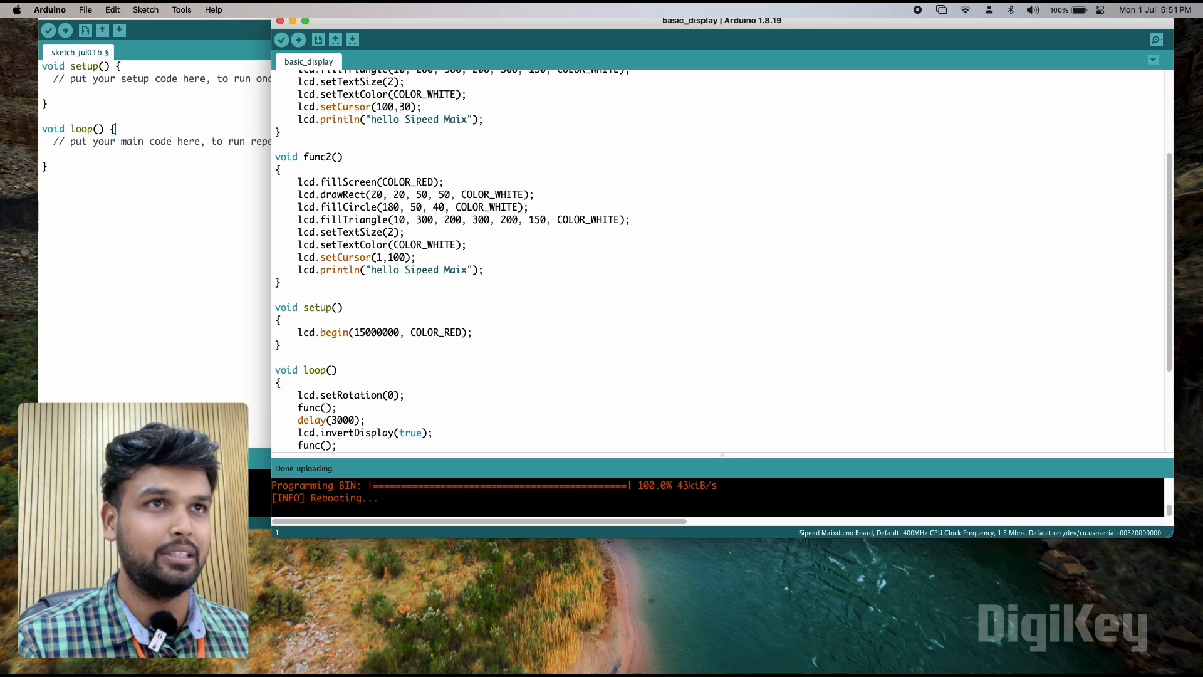
click(85, 9)
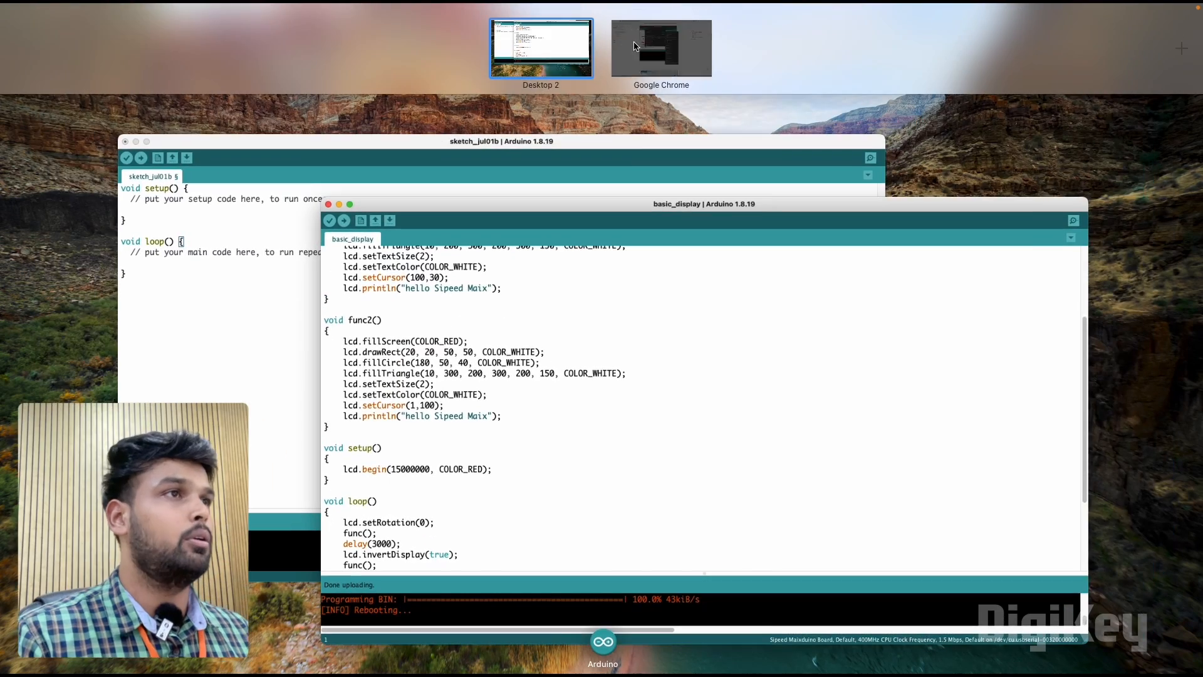
From the Google results, reach the sipeed/Maixduino GitHub repository.
click(661, 47)
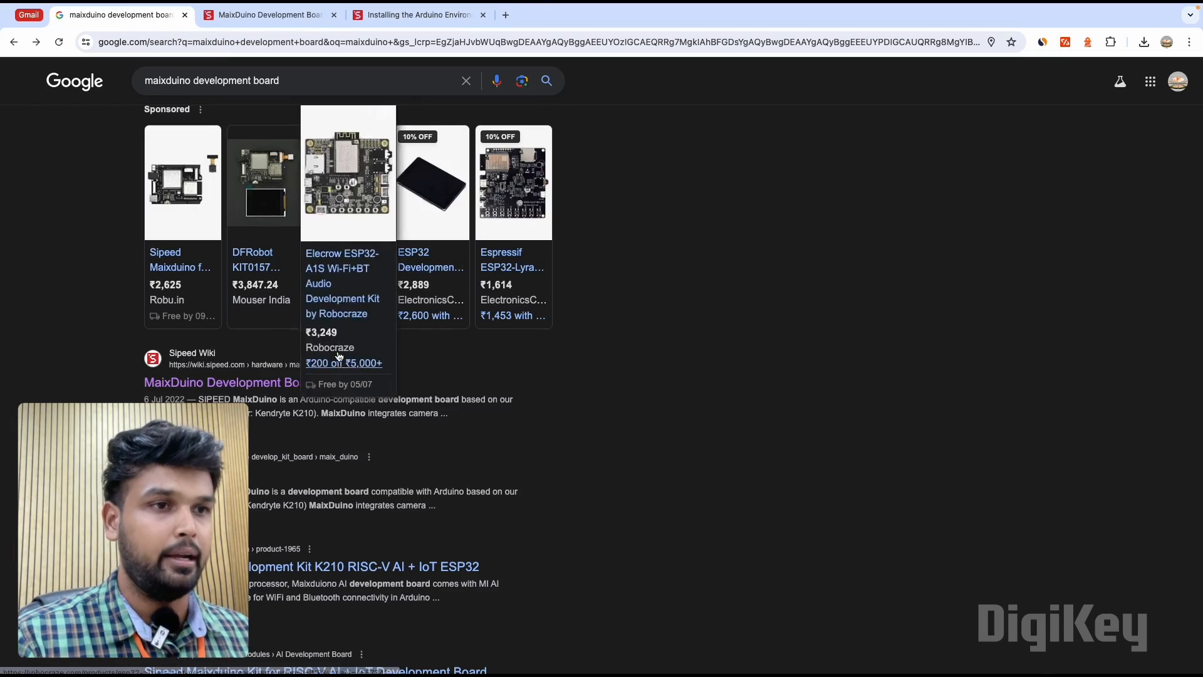
scroll(down, 3)
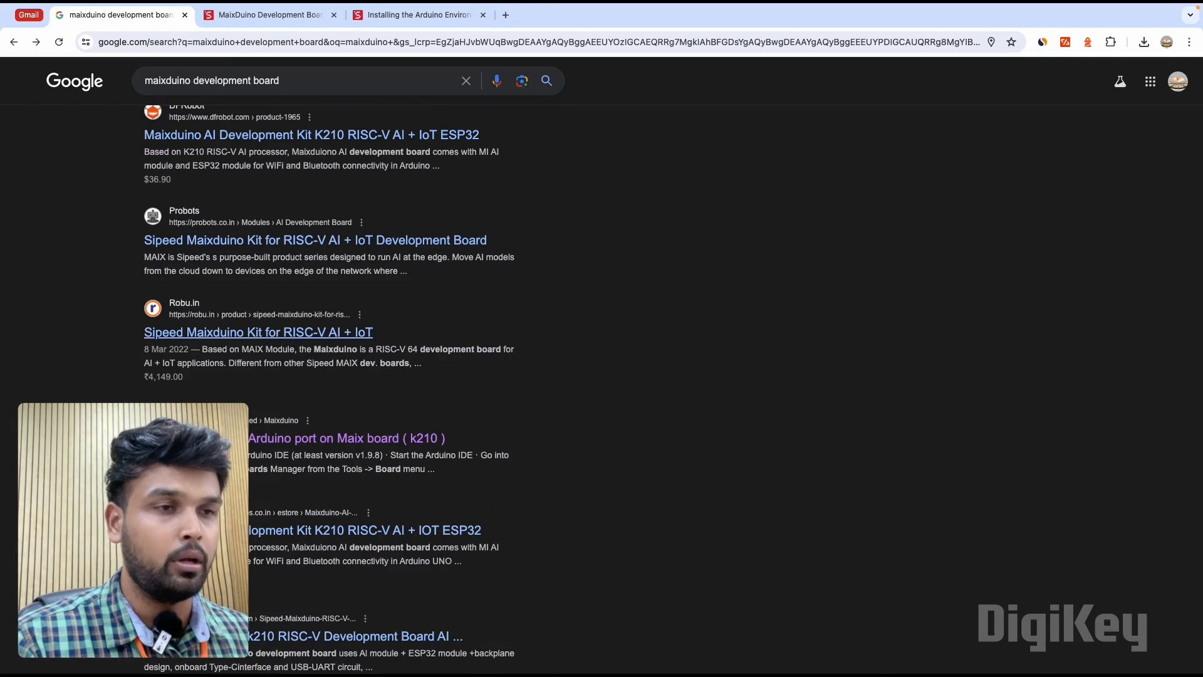
scroll(down, 3)
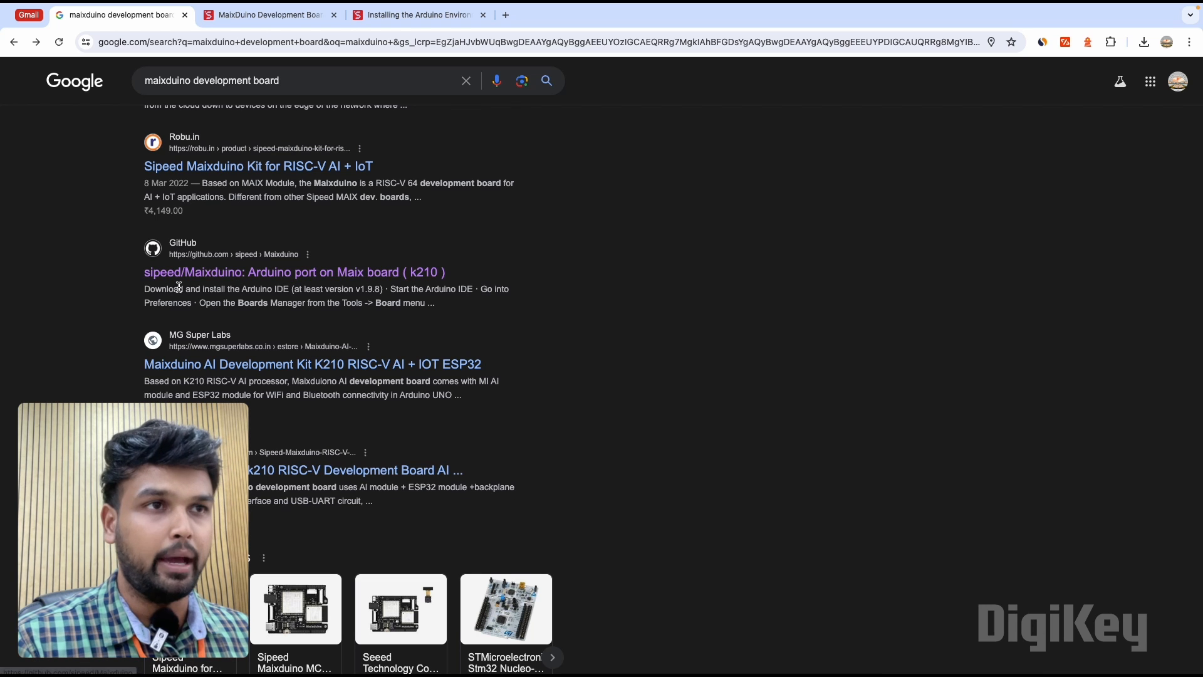
click(293, 272)
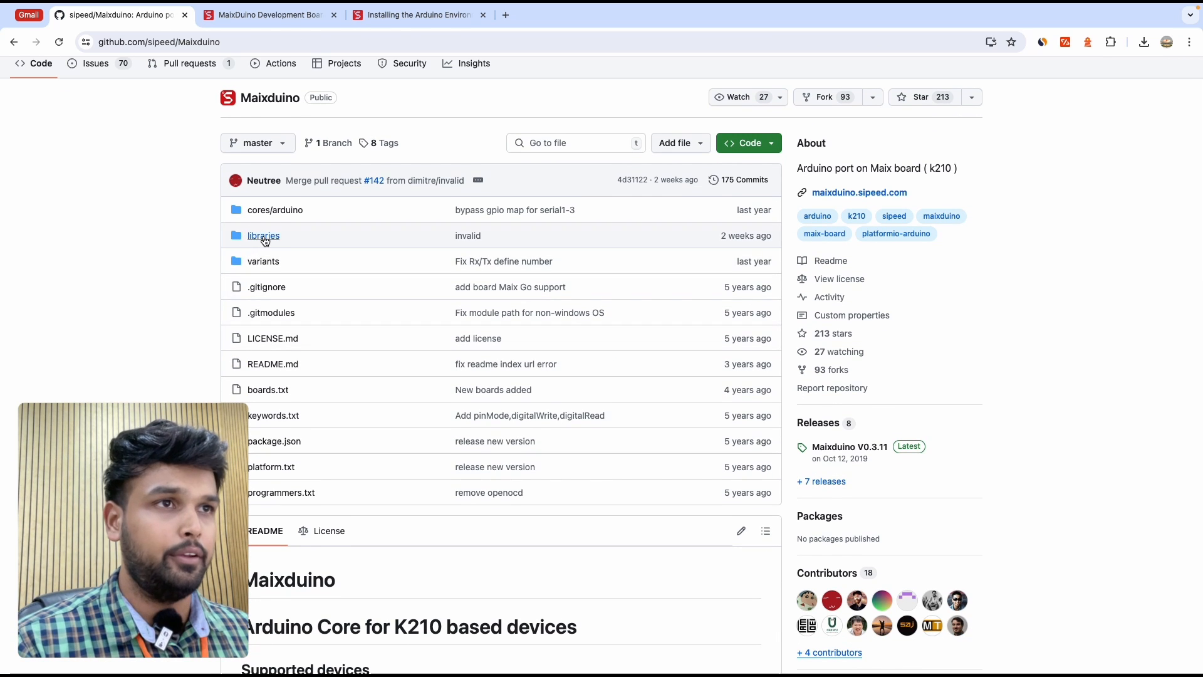
Navigate into the repository's libraries folder and then Sipeed_GC0328.
click(264, 235)
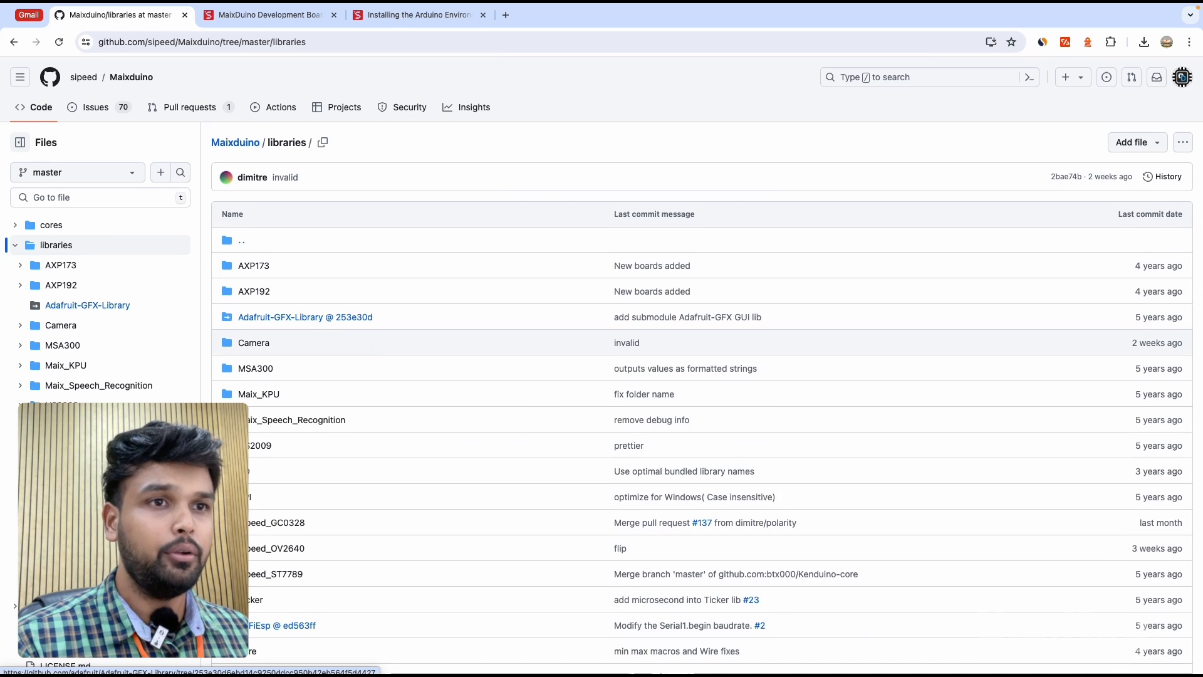
scroll(down, 3)
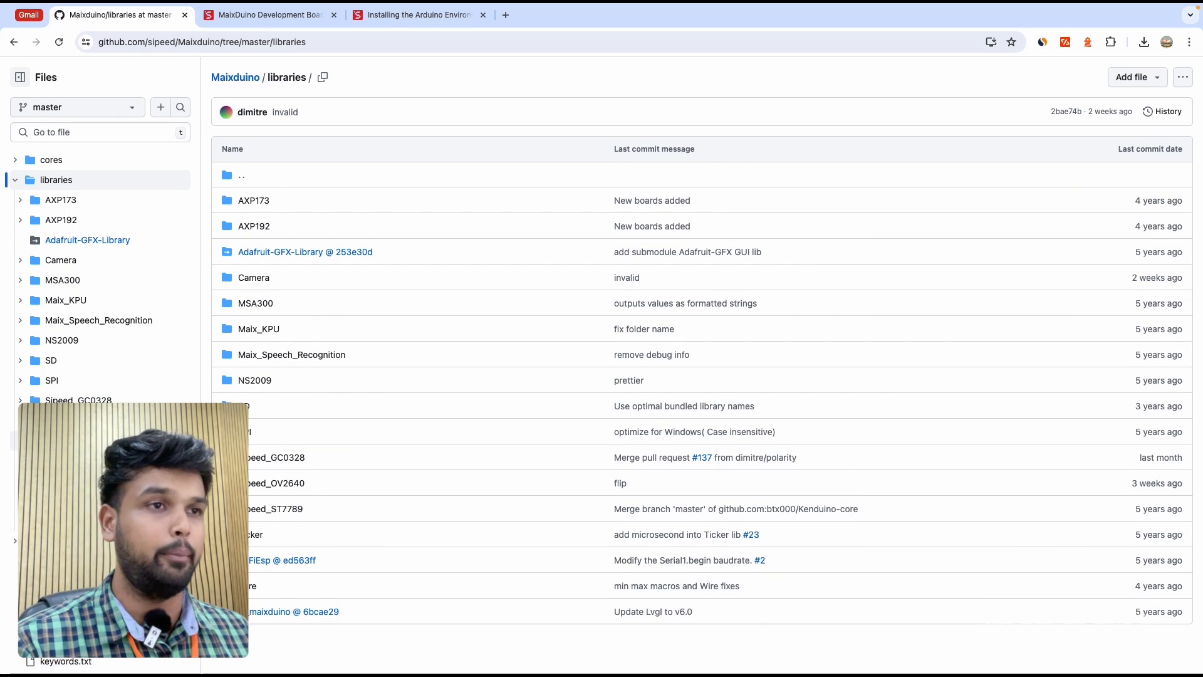
mouse_move(400, 439)
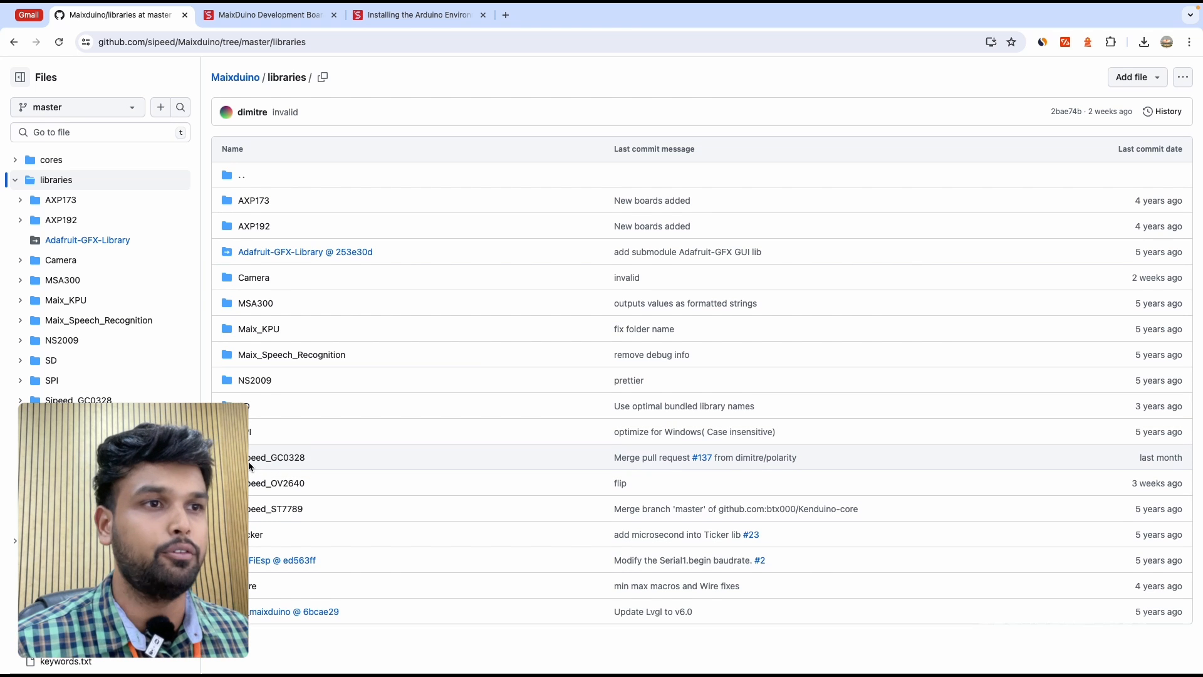
mouse_move(289, 466)
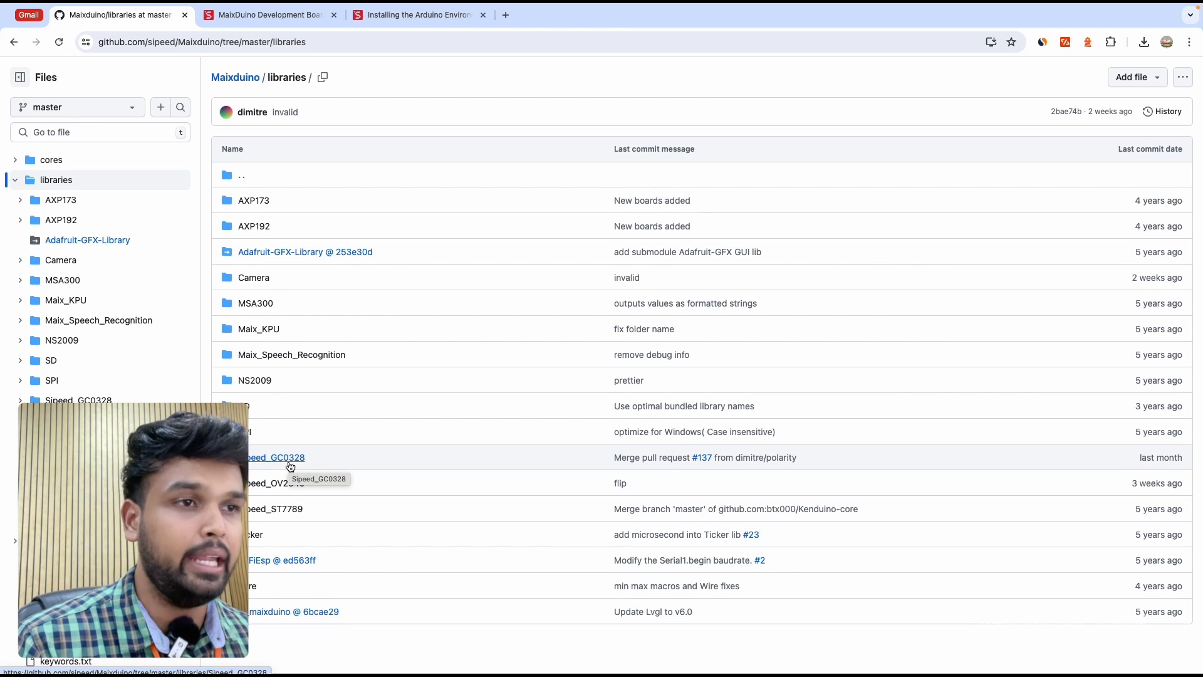
click(272, 457)
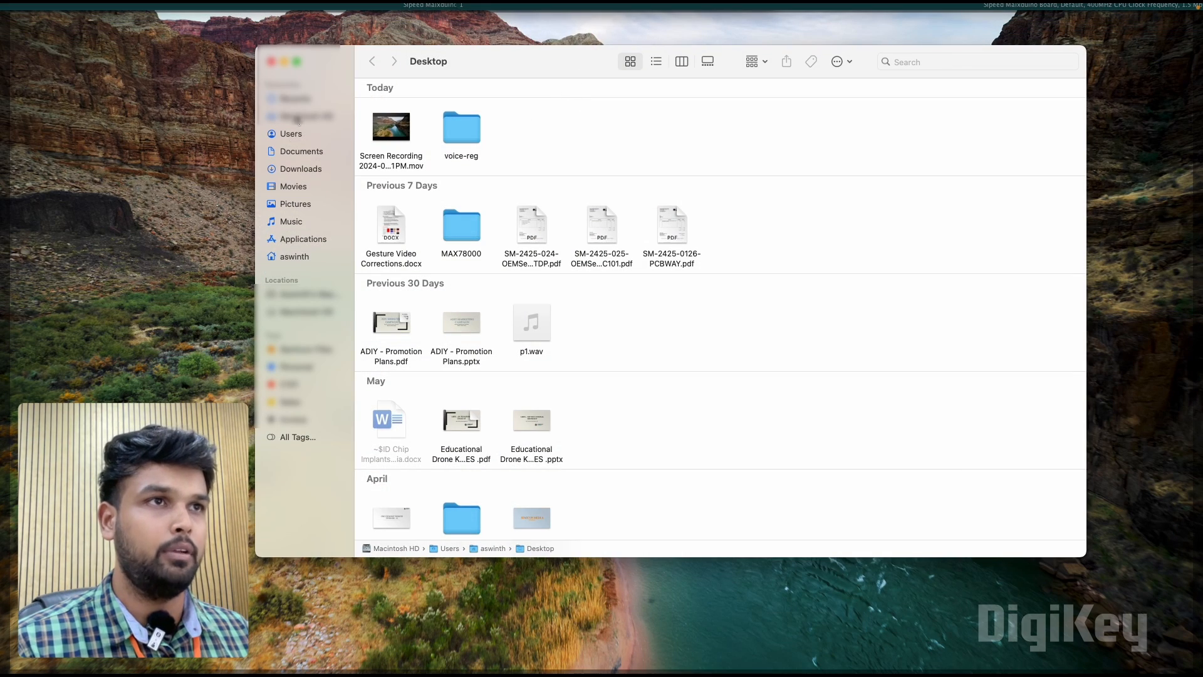
From the home folder, navigate Library > Arduino15 > packages.
click(295, 256)
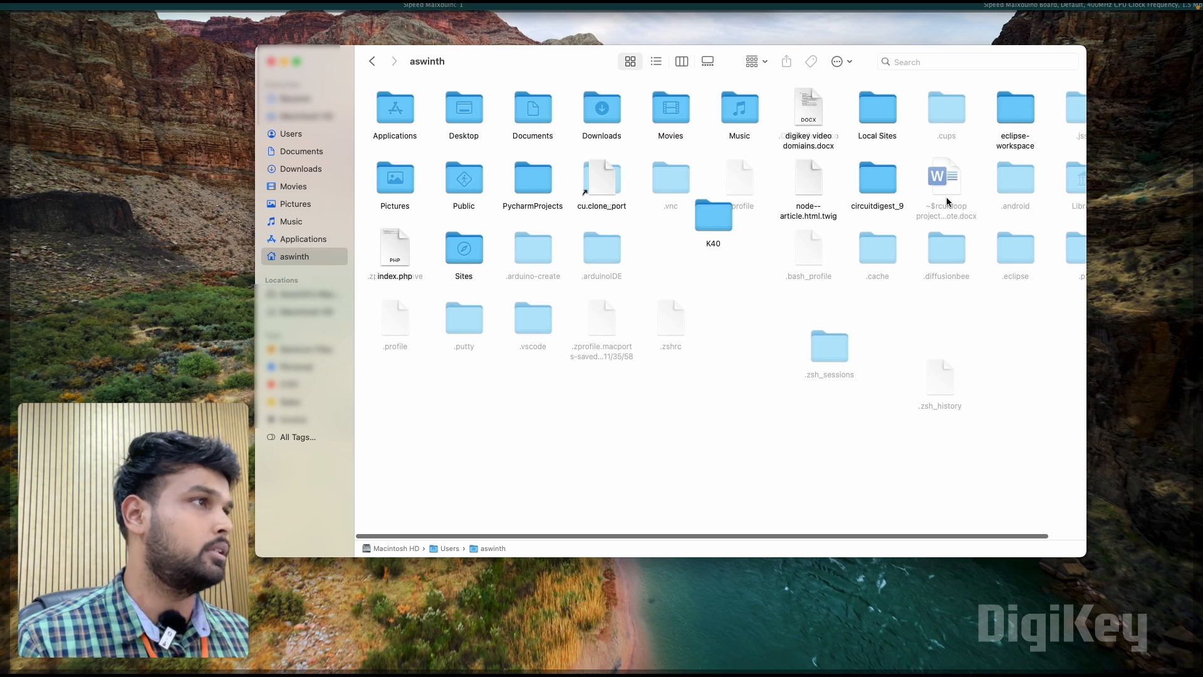
double_click(1078, 184)
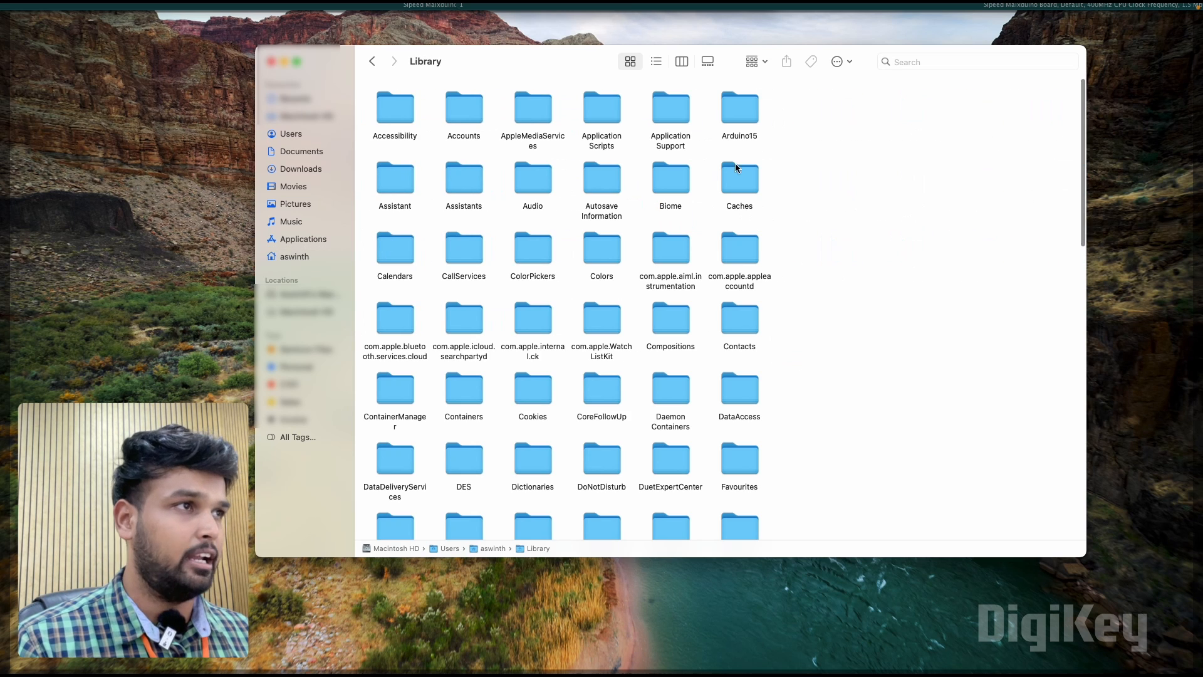
double_click(738, 107)
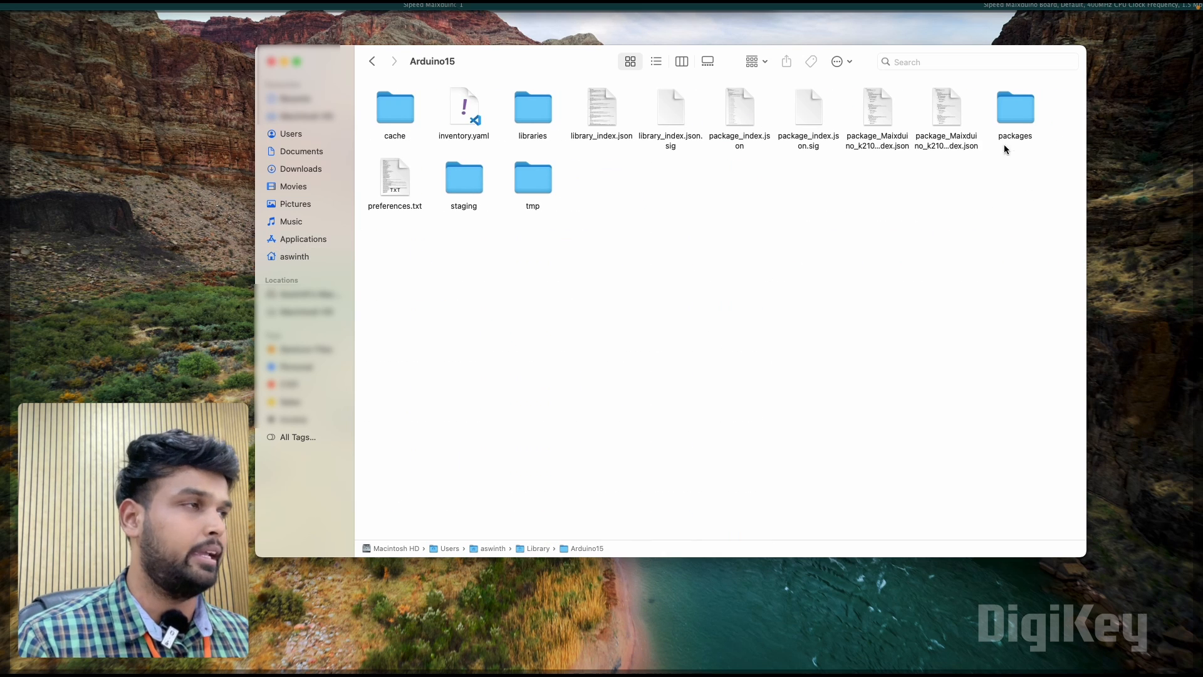
double_click(1014, 108)
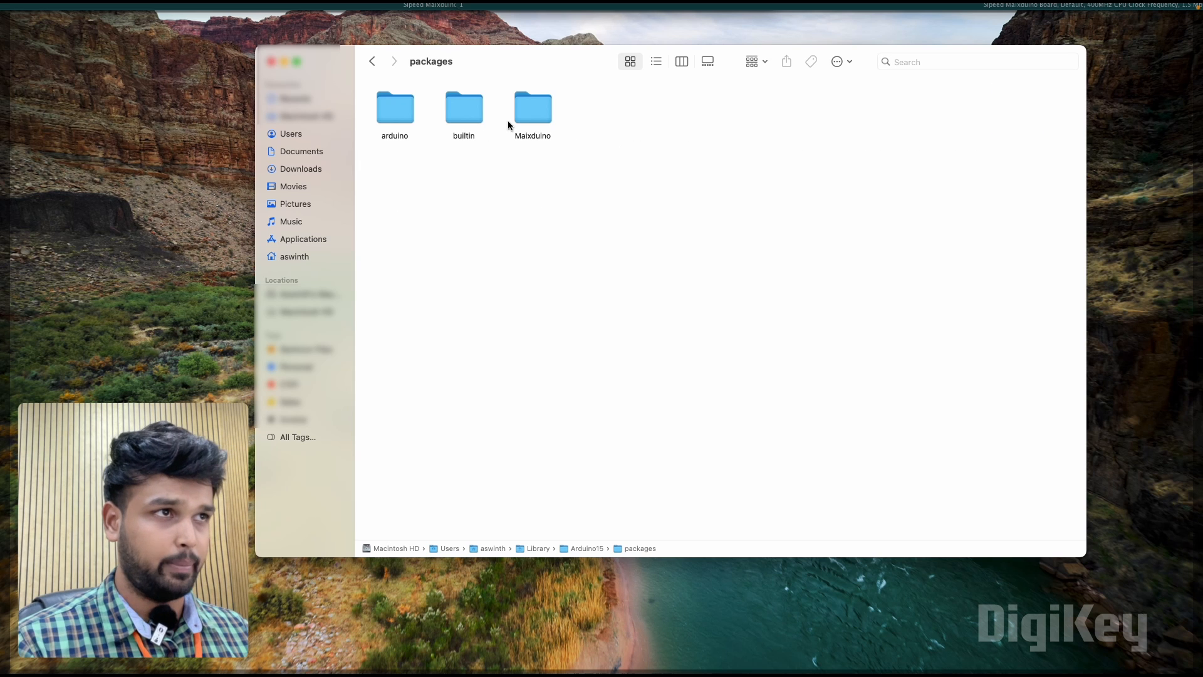
Continue Maixduino > hardware > k210 > 0.3.11 > libraries to list the installed libraries.
double_click(532, 108)
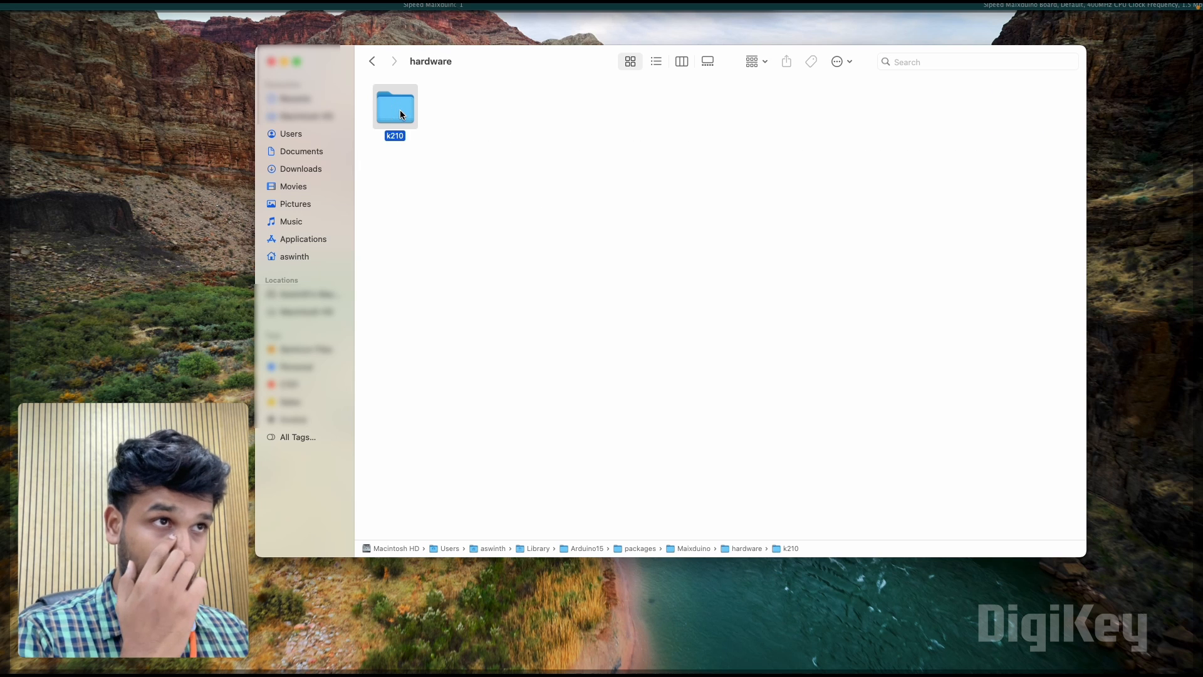
double_click(395, 106)
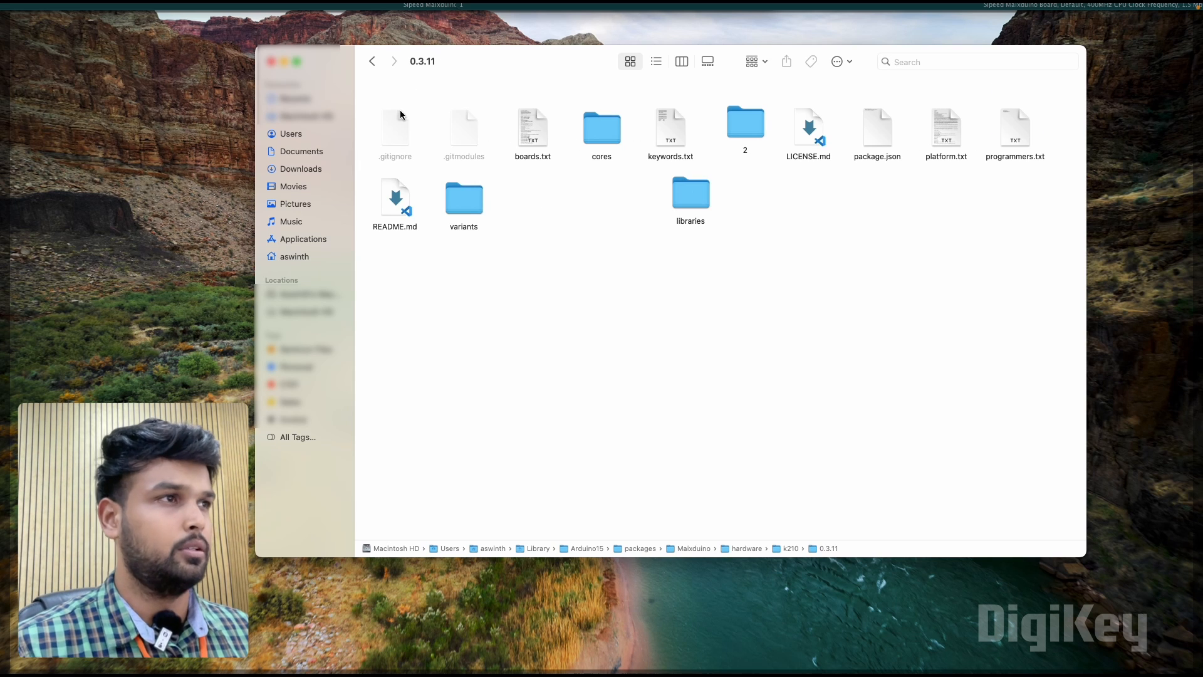
mouse_move(755, 159)
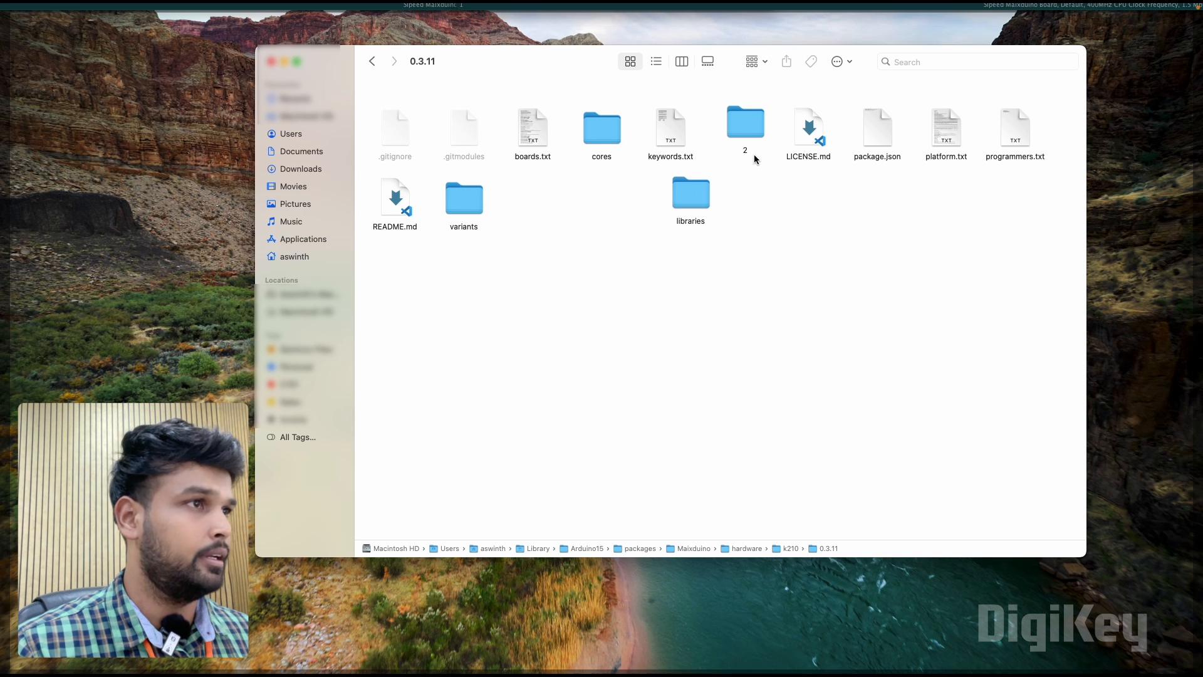
double_click(690, 195)
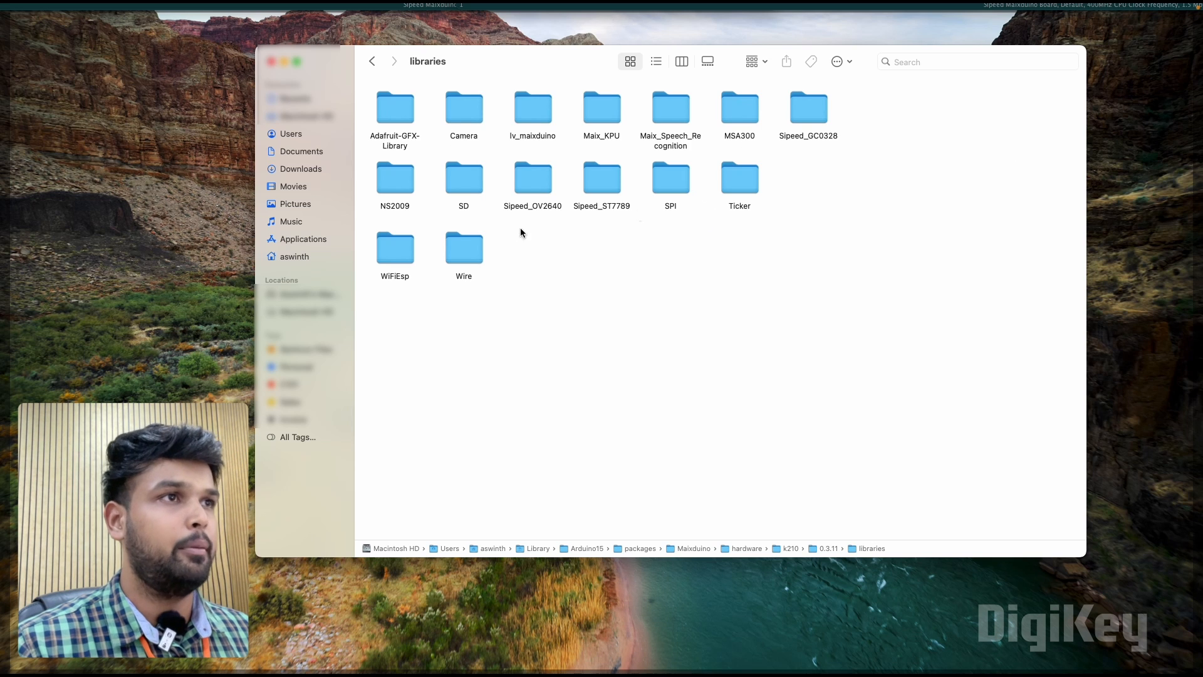
mouse_move(552, 253)
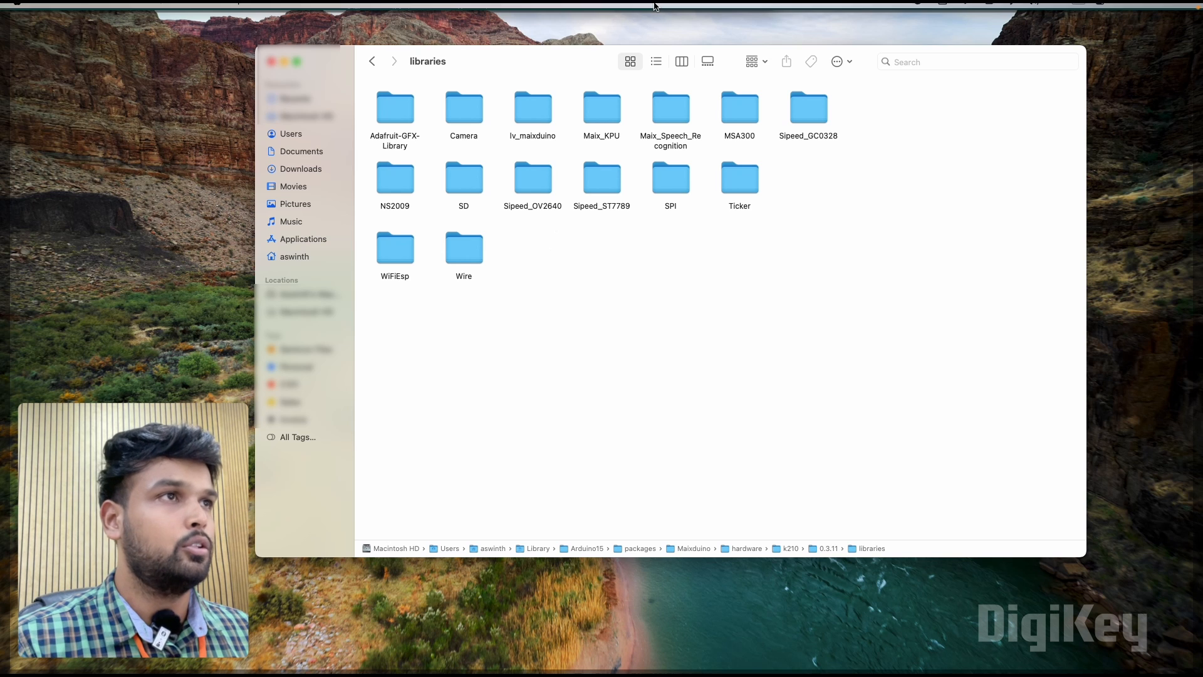
mouse_move(524, 258)
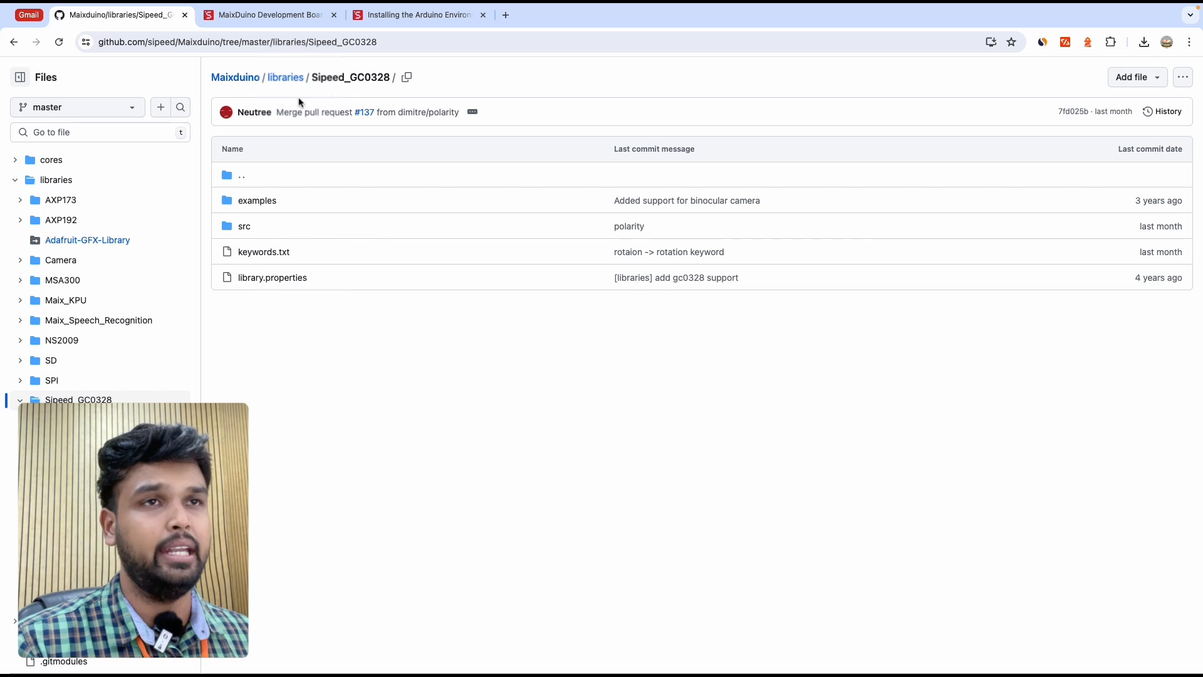
mouse_move(390, 256)
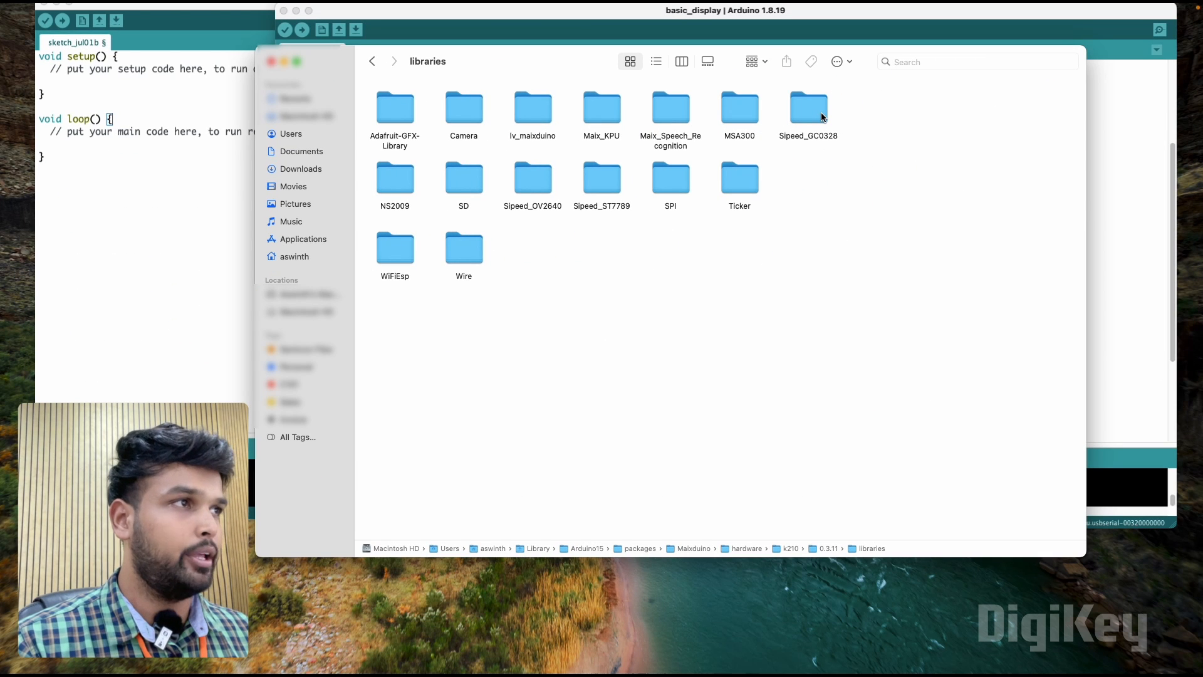
Enter Sipeed_GC0328 > examples and select the sipeed_gc0328.ino sketch.
click(809, 108)
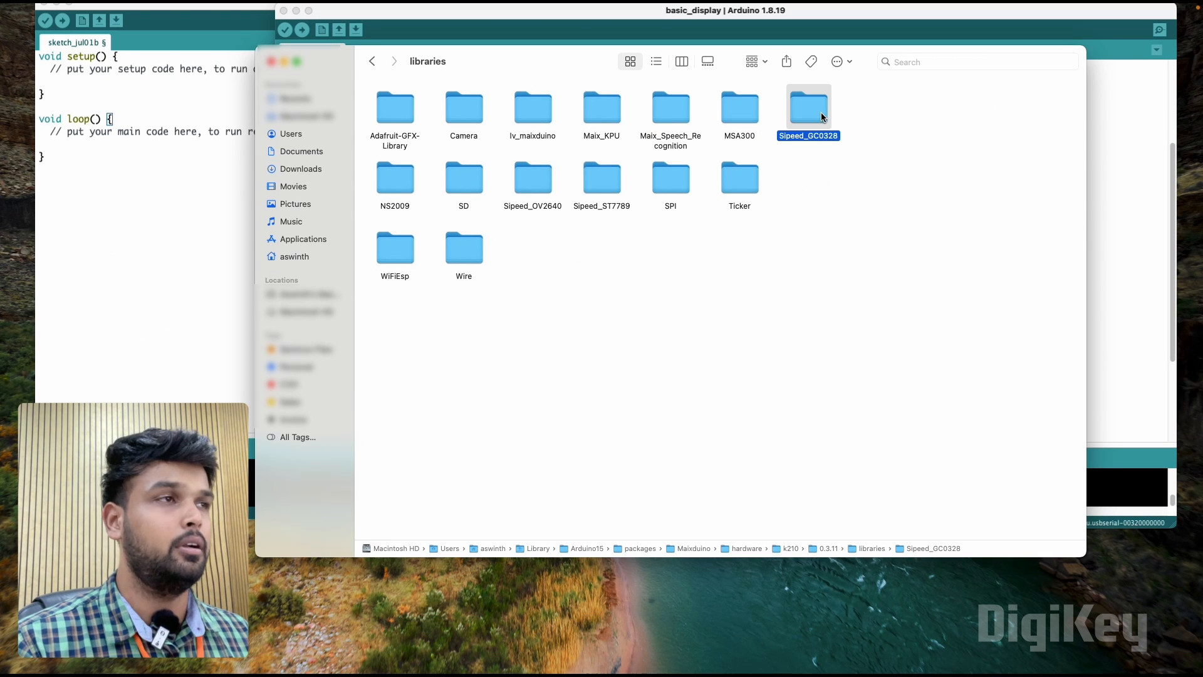
double_click(808, 108)
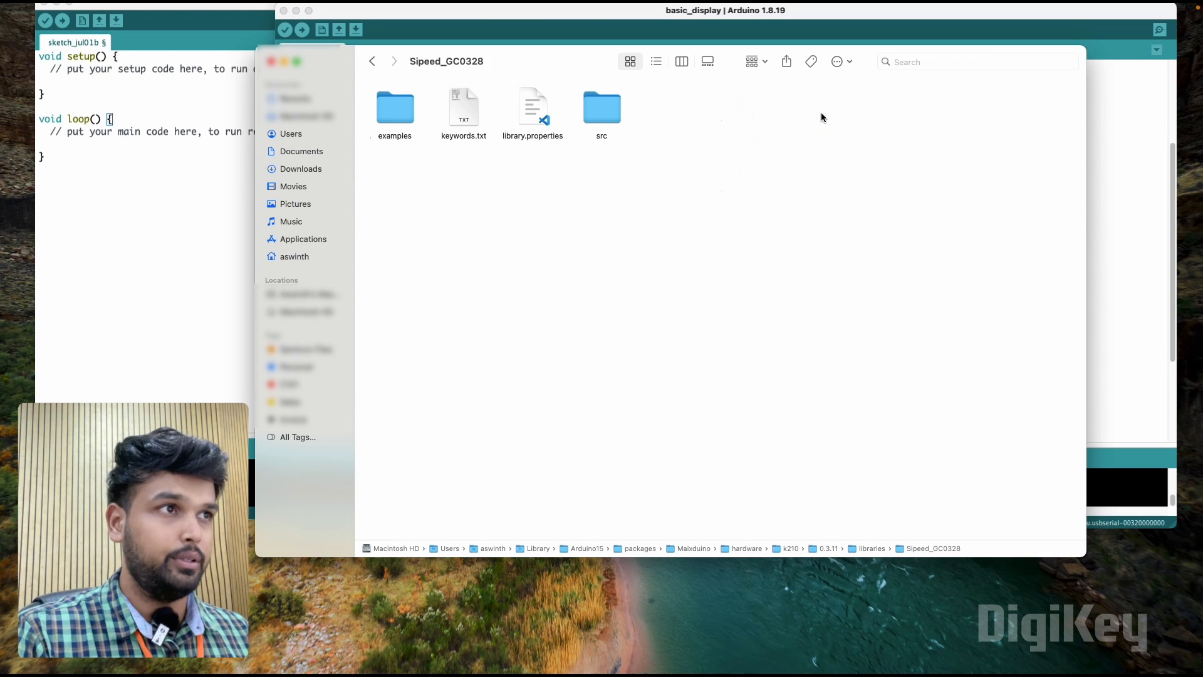
double_click(394, 108)
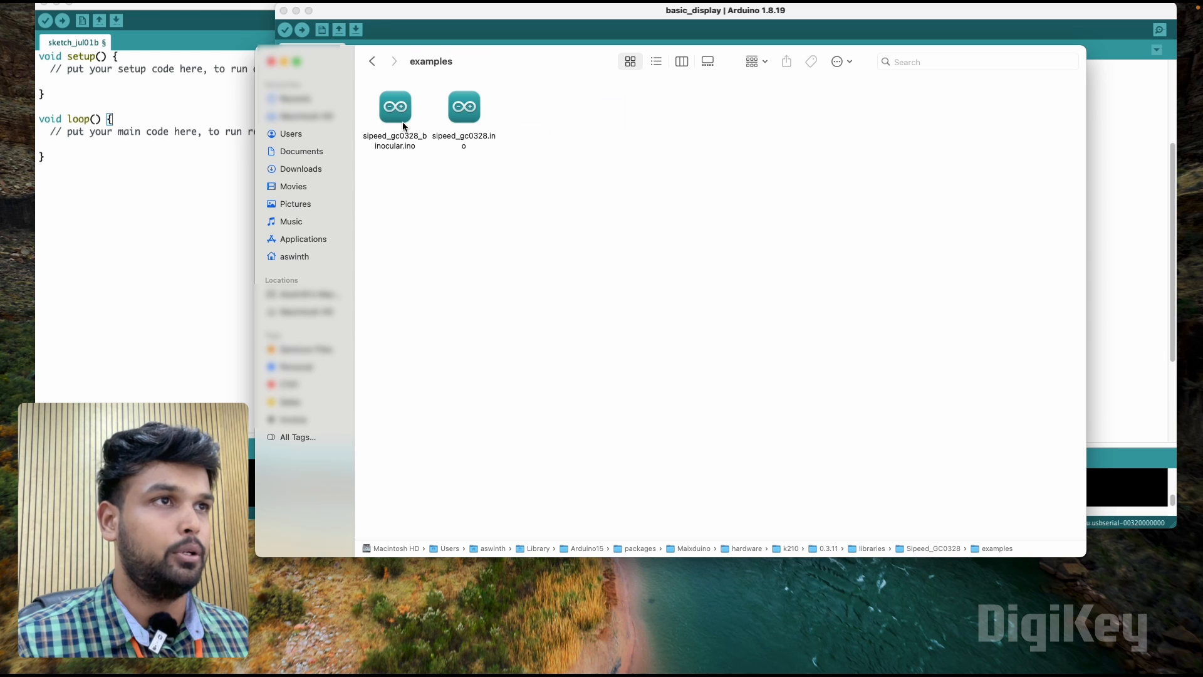
click(464, 106)
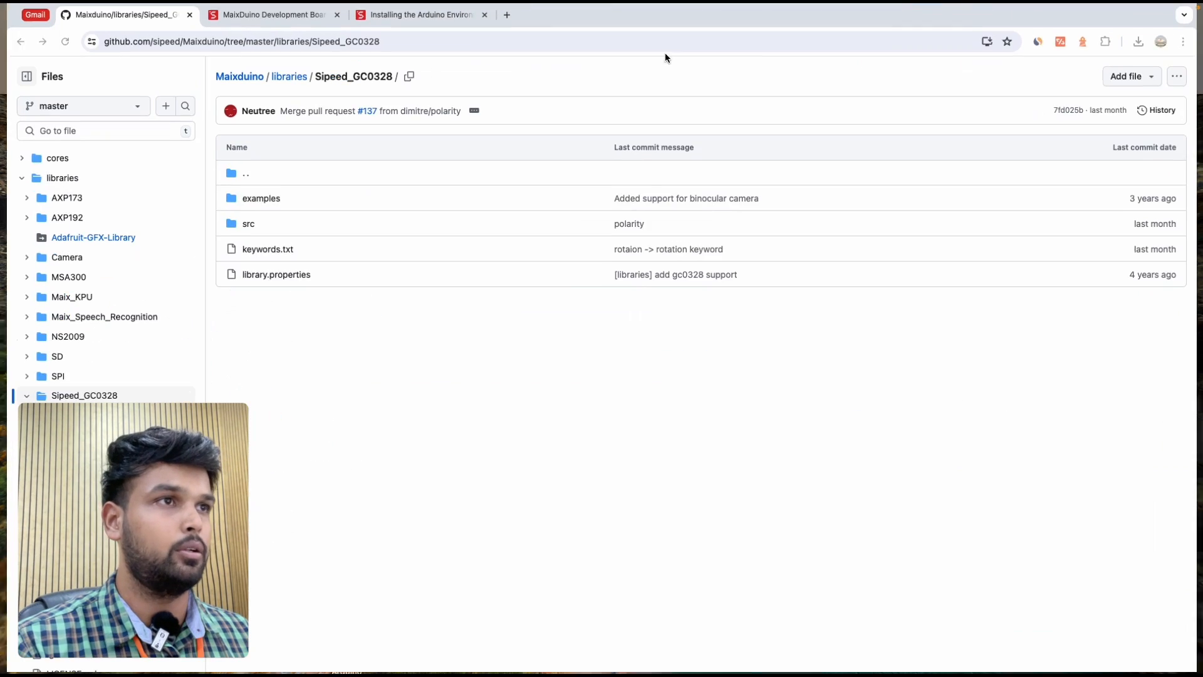
View sipeed_gc0328.ino inside the Sipeed_GC0328 examples folder on GitHub.
click(261, 198)
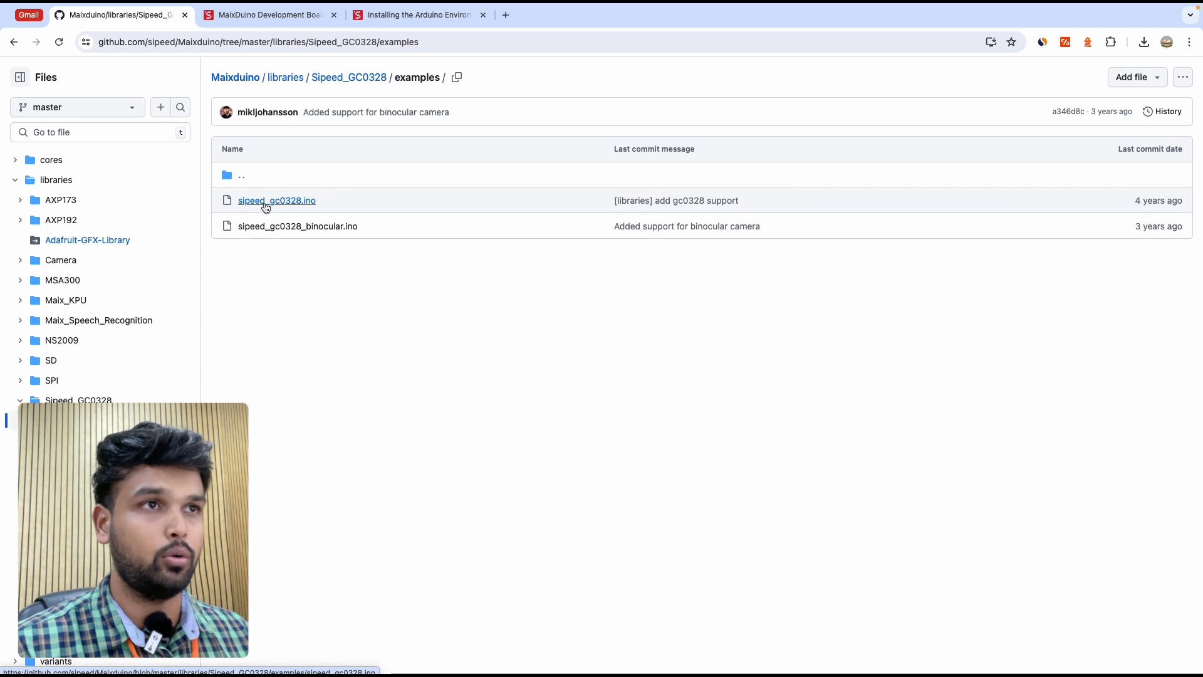
click(275, 200)
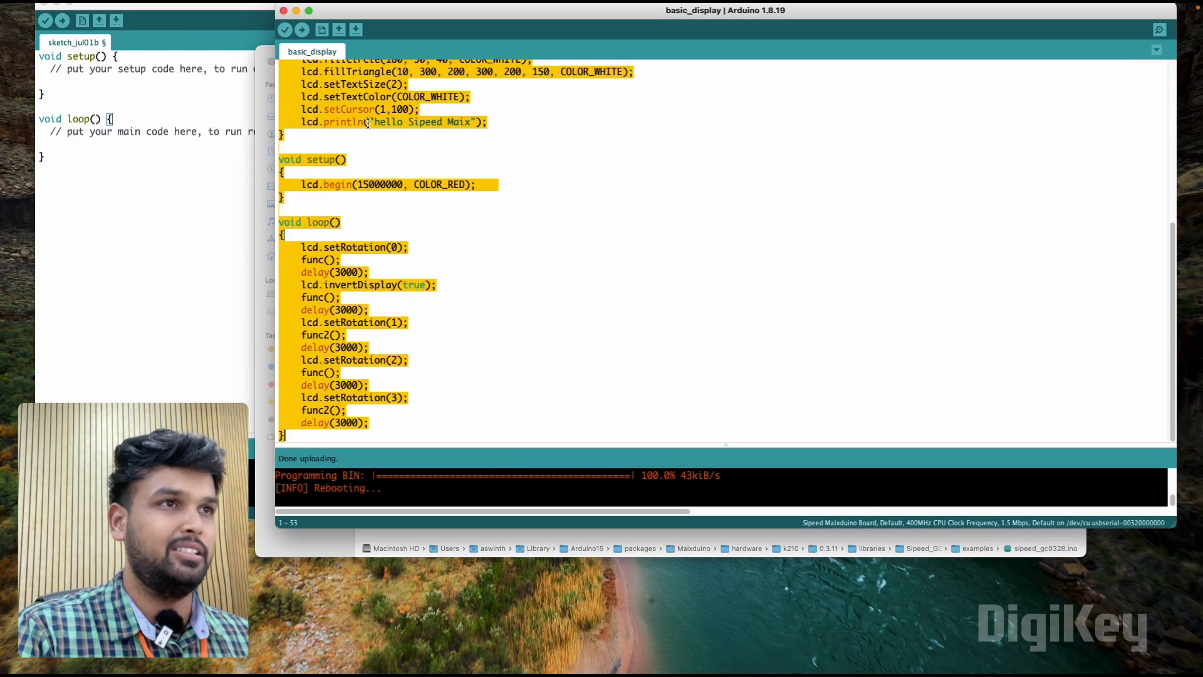
Upload the GC0328 camera-to-LCD sketch to the Maixduino until it reaches 100%.
click(300, 29)
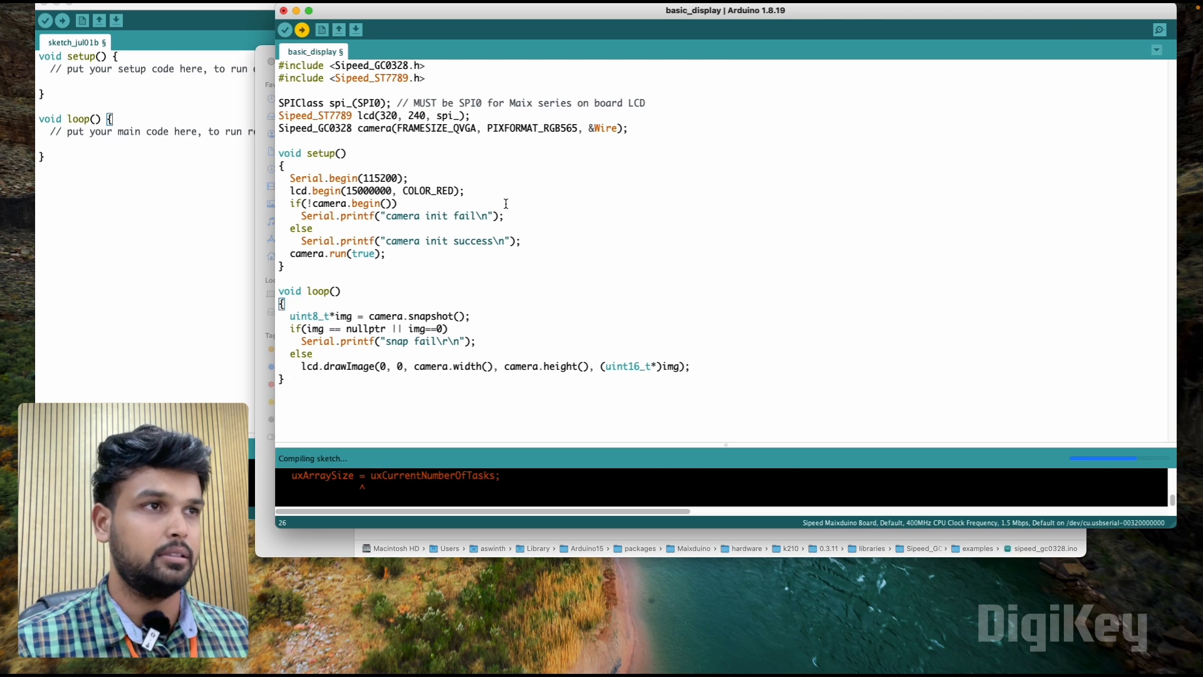
click(303, 28)
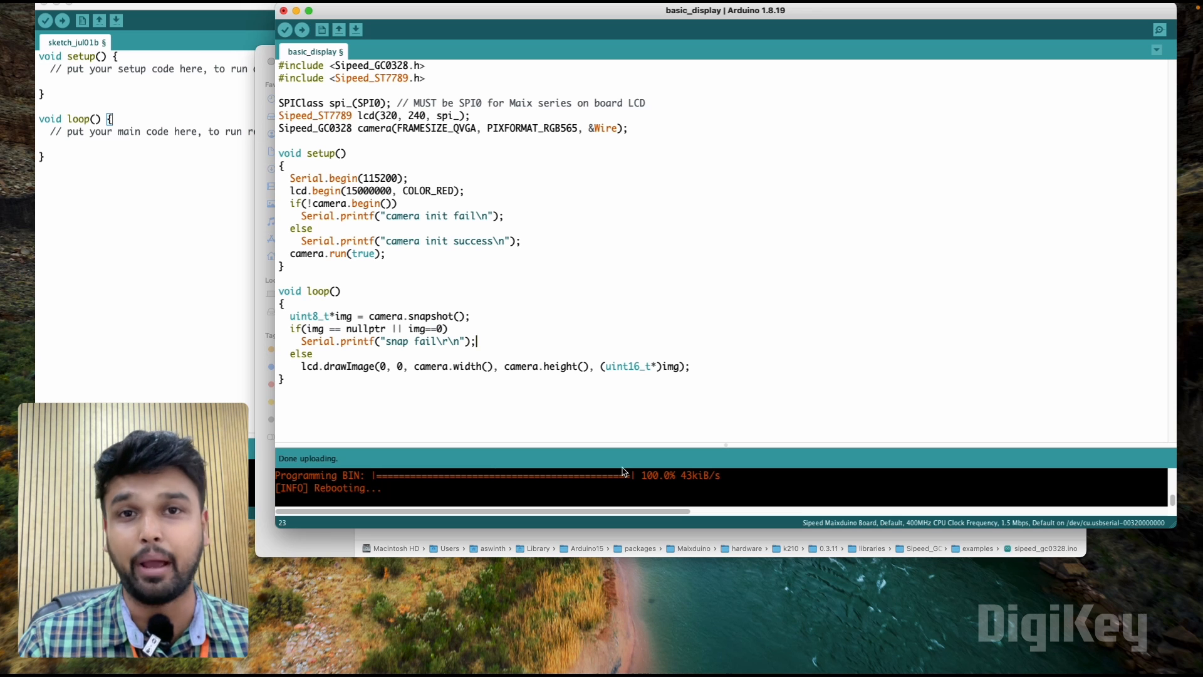
mouse_move(684, 479)
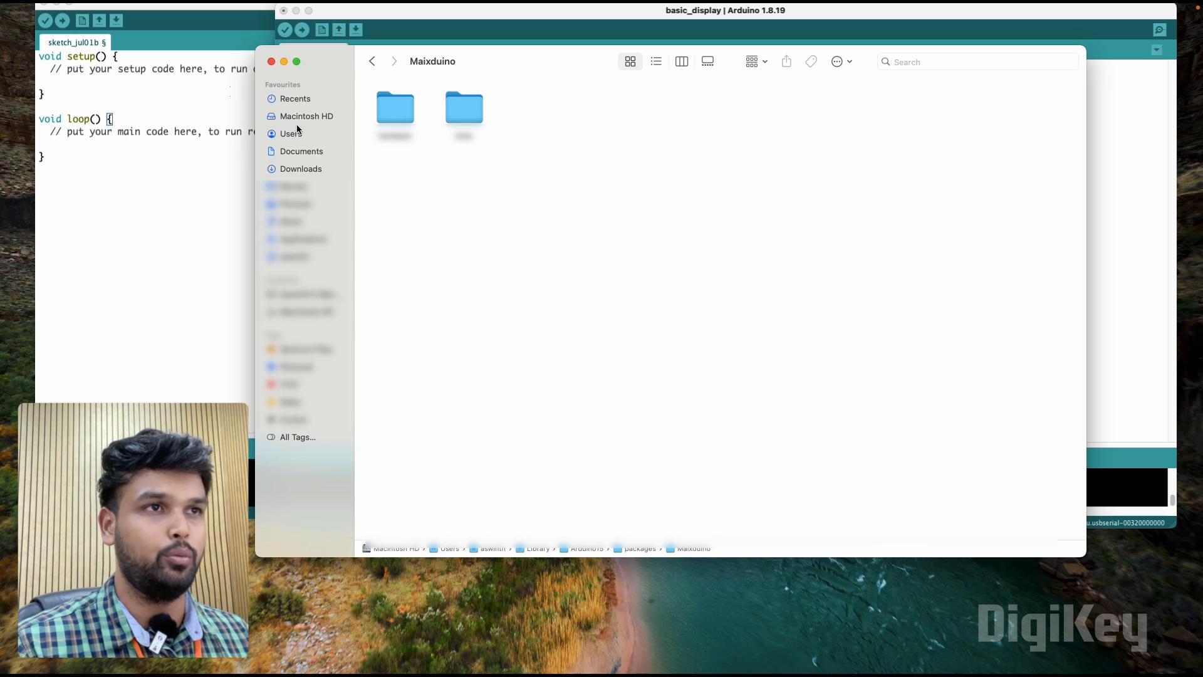
Enter the Maix-SpeechRecognizer-master folder inside Downloads.
click(301, 170)
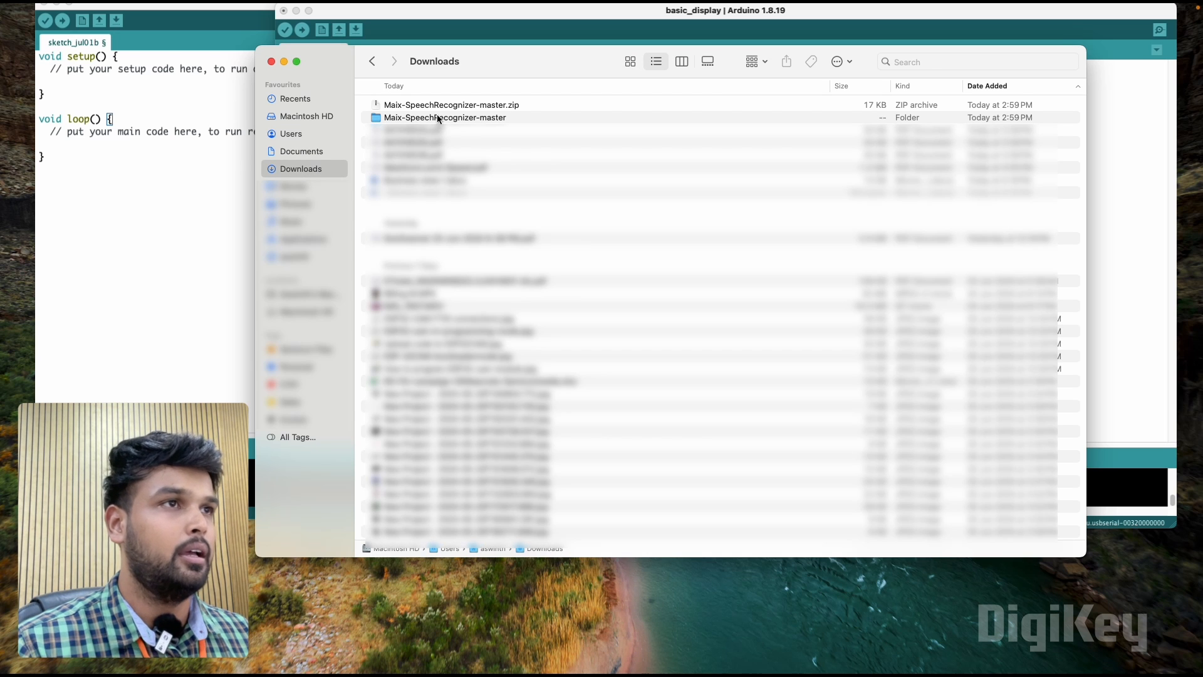
double_click(445, 118)
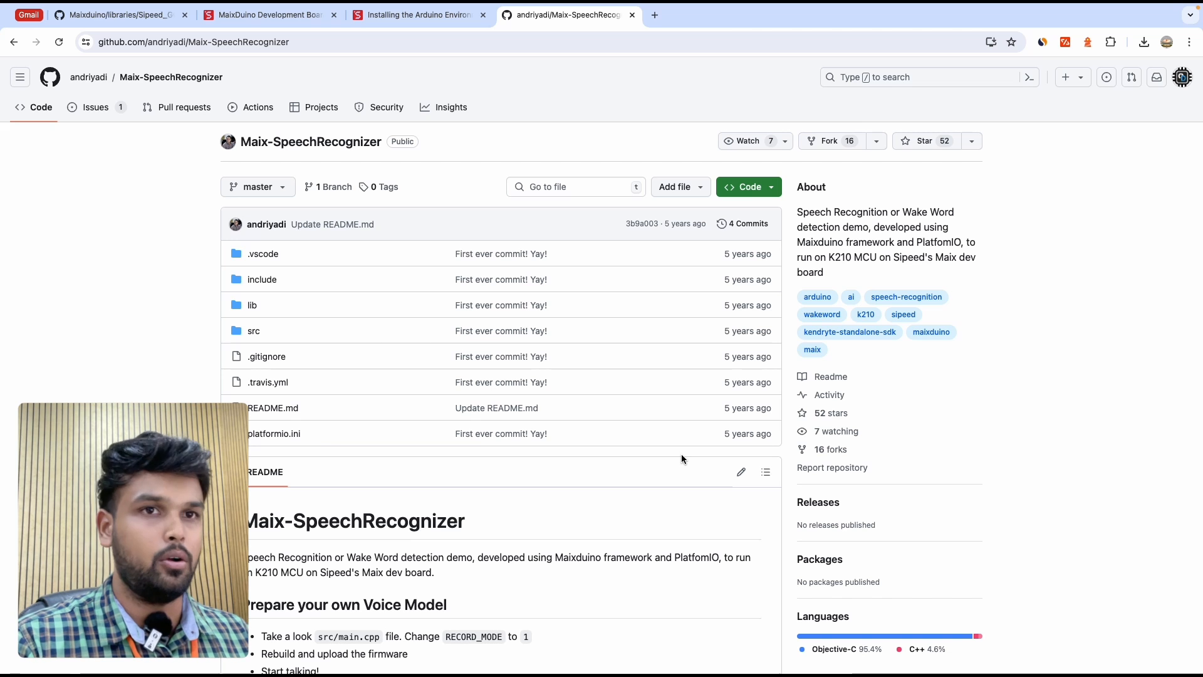
Skim the Maix-SpeechRecognizer README, then enter the repository's src folder.
scroll(down, 3)
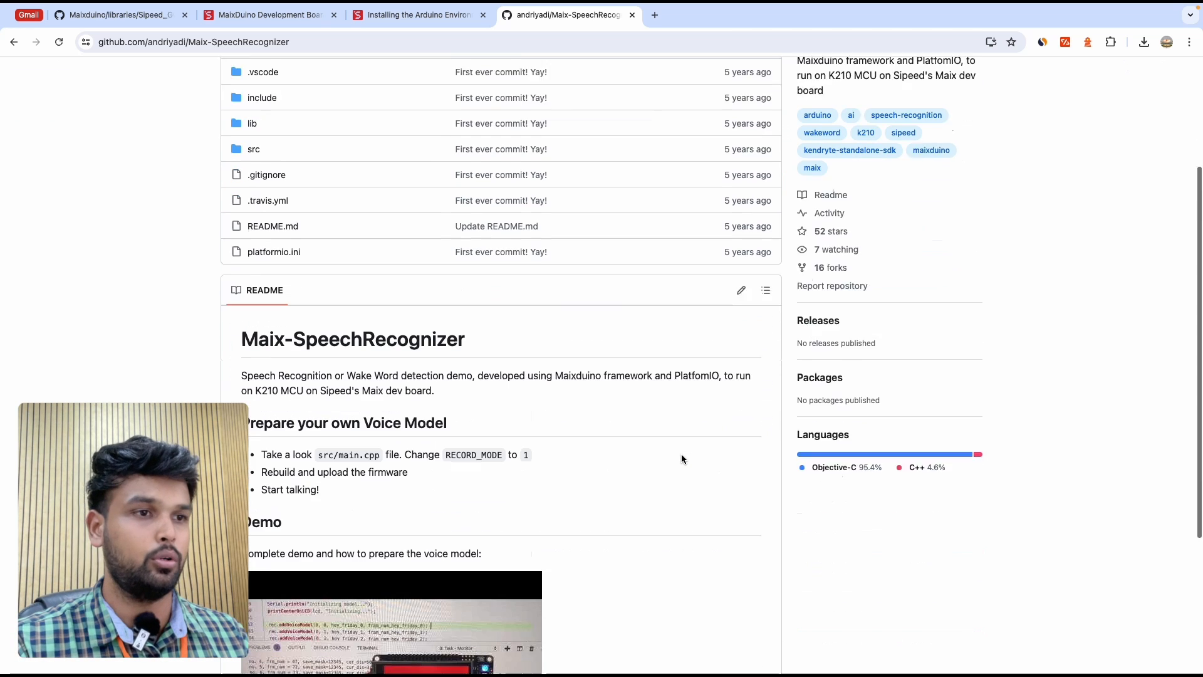
scroll(down, 3)
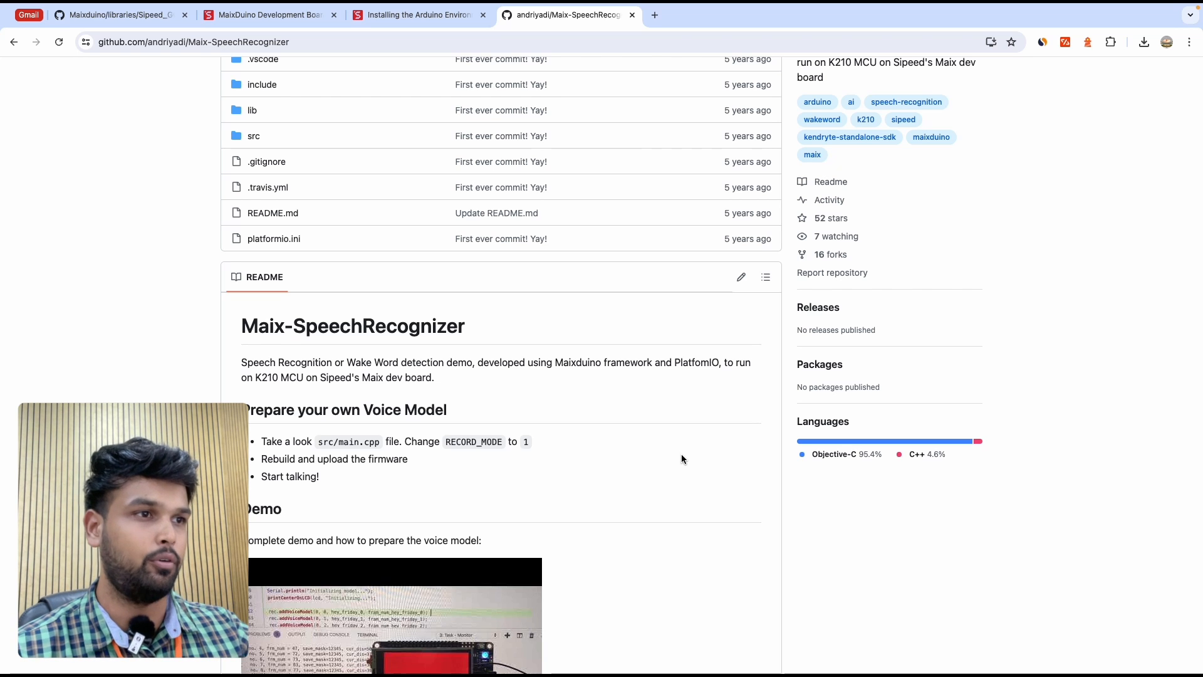
scroll(down, 3)
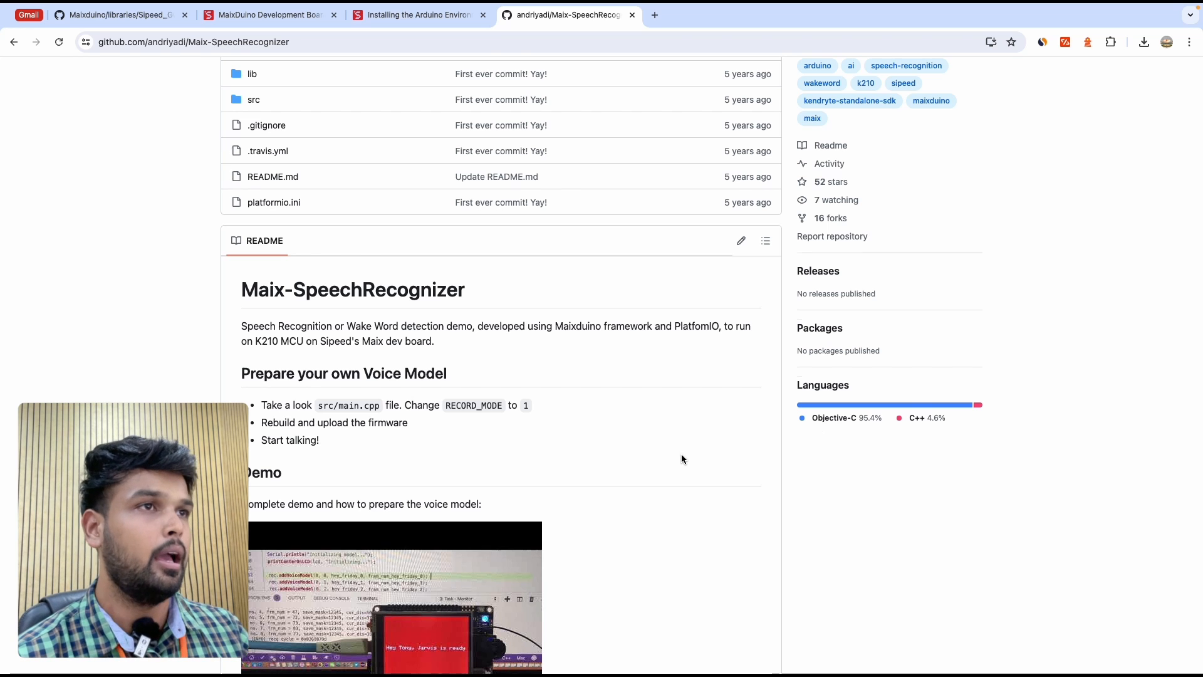
scroll(up, 3)
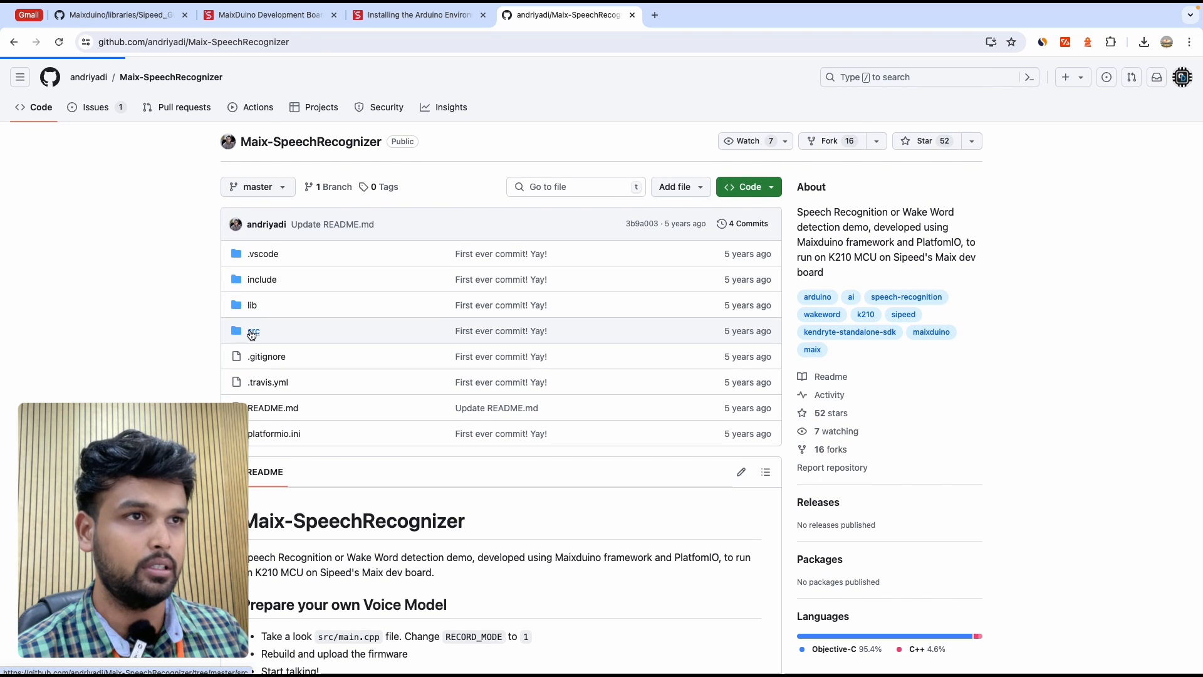
click(255, 331)
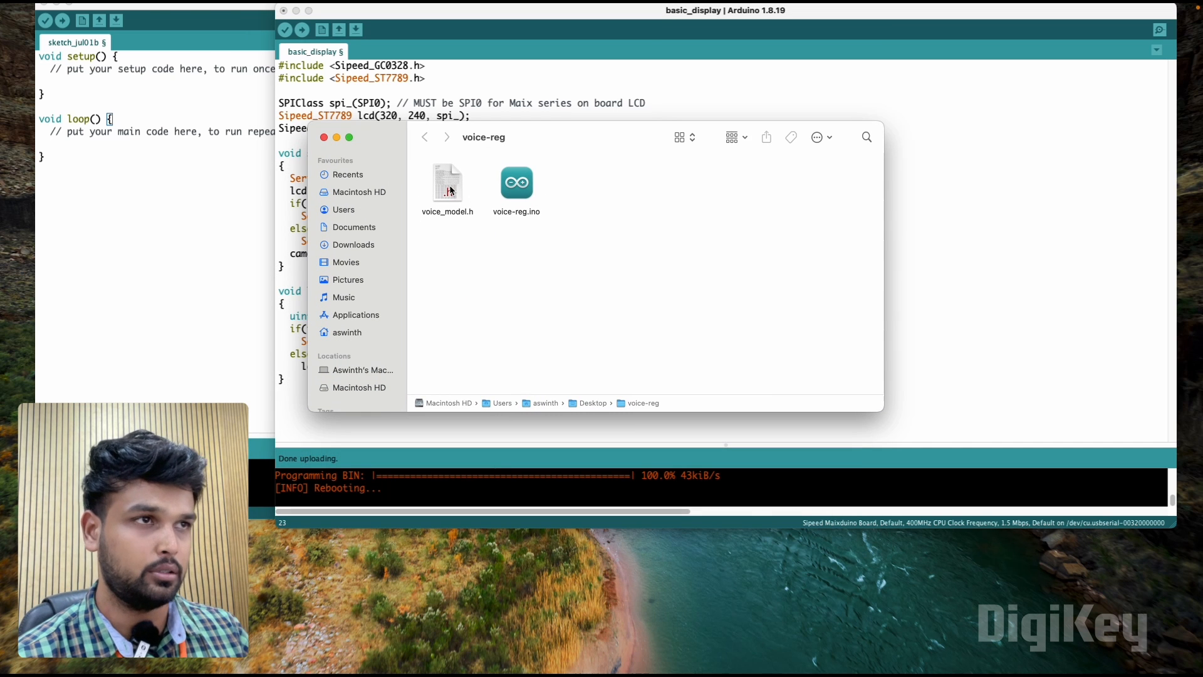
mouse_move(531, 188)
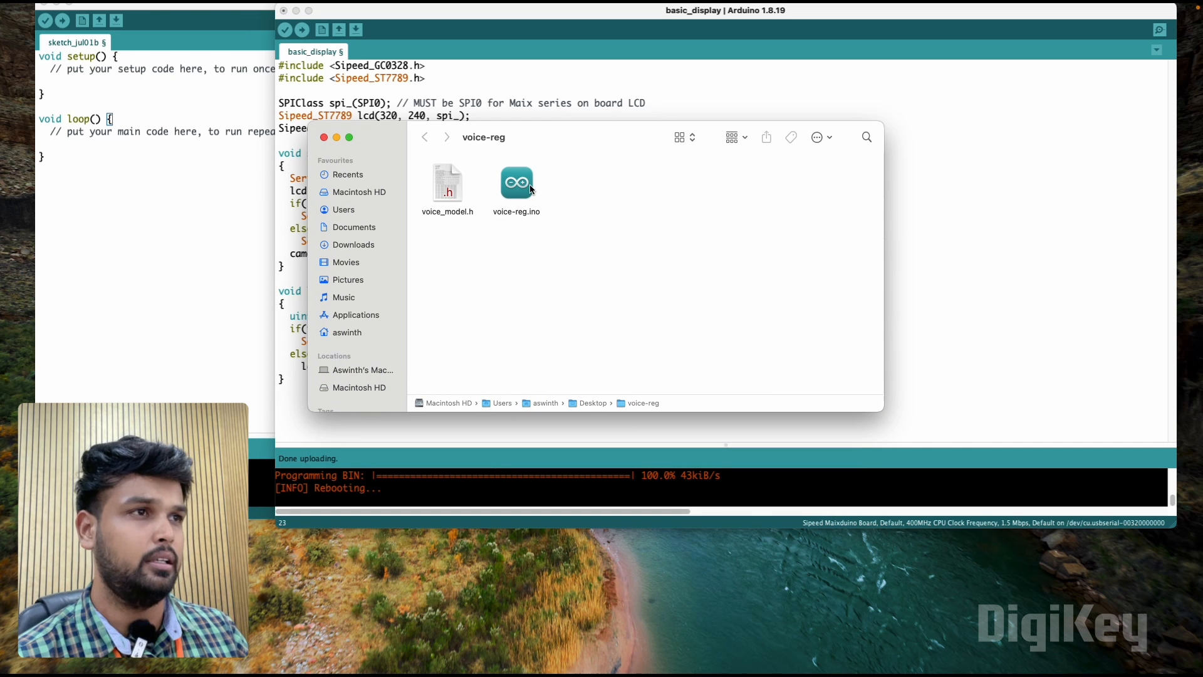
Launch voice-reg.ino from the voice-reg folder into Arduino IDE.
click(517, 183)
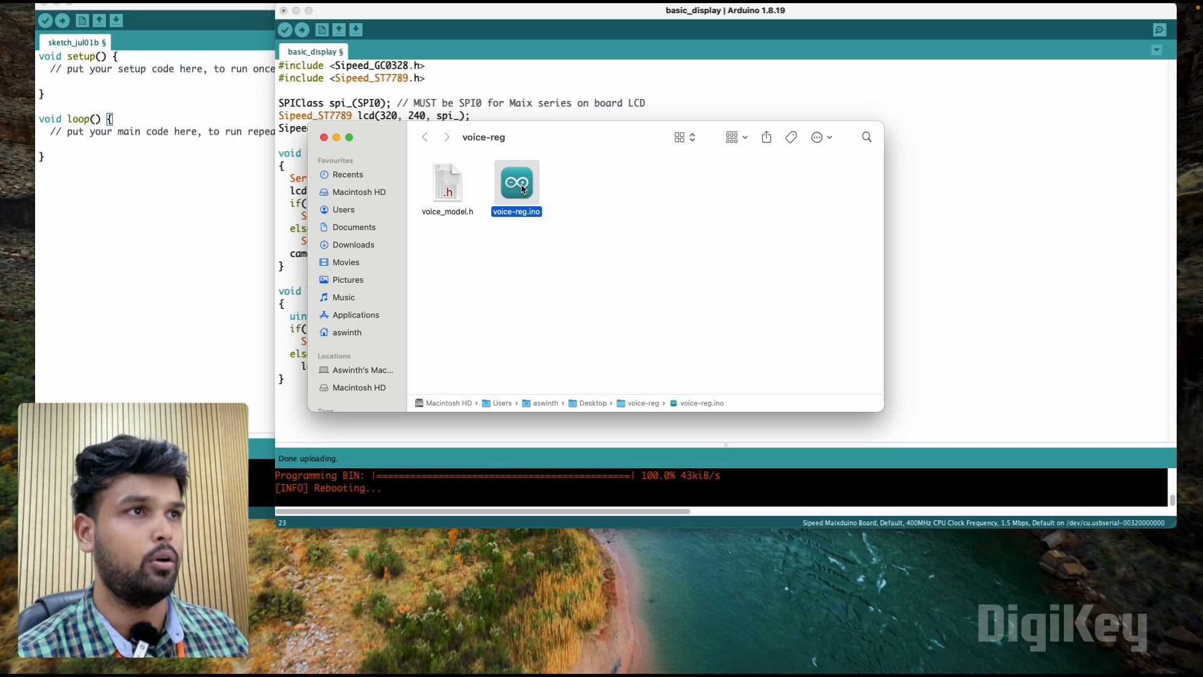
double_click(517, 182)
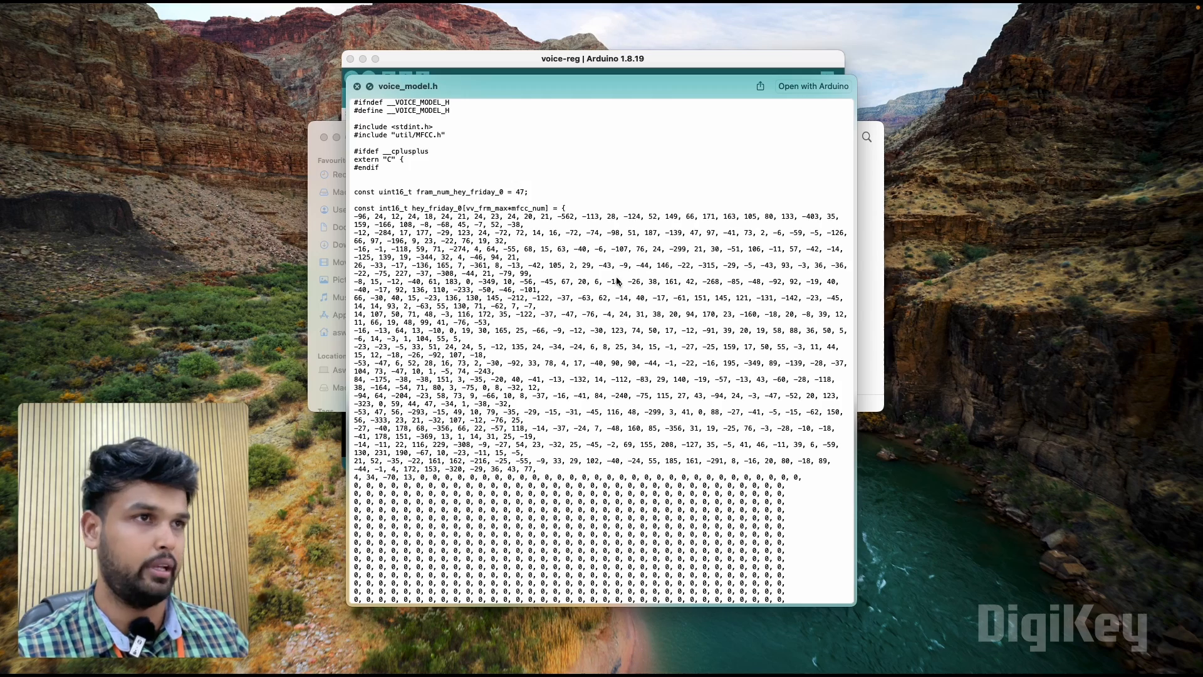
Dismiss the voice-reg folder preview and upload the voice-reg sketch to the Maixduino.
scroll(down, 3)
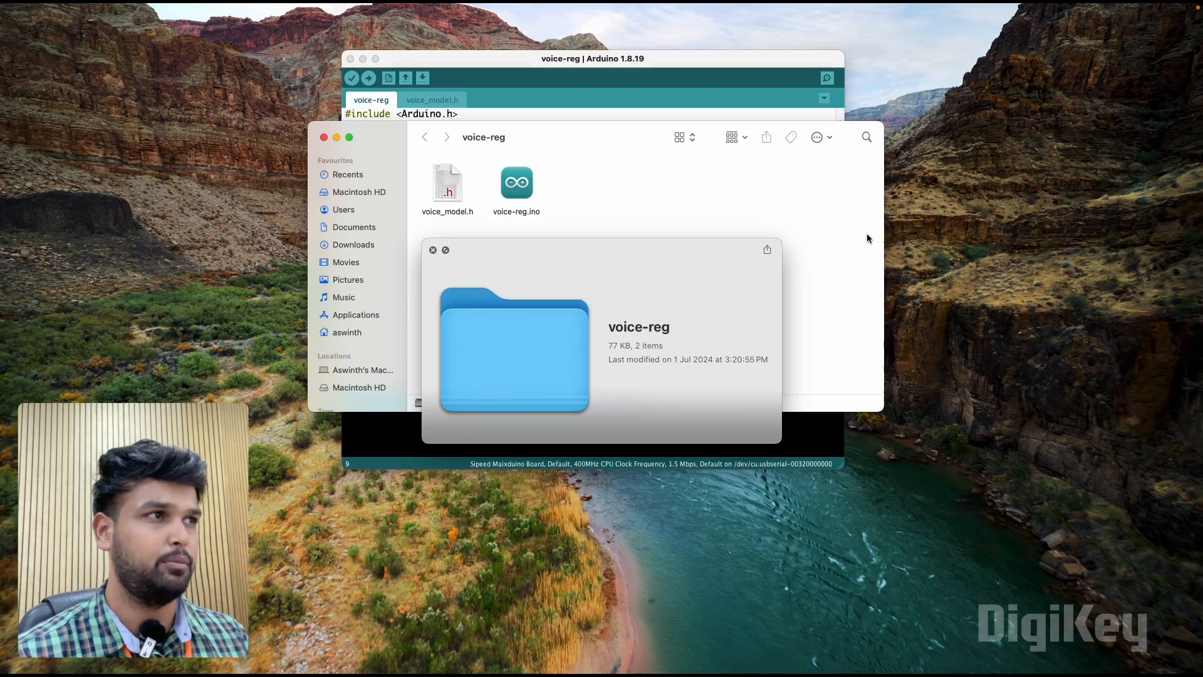
click(369, 78)
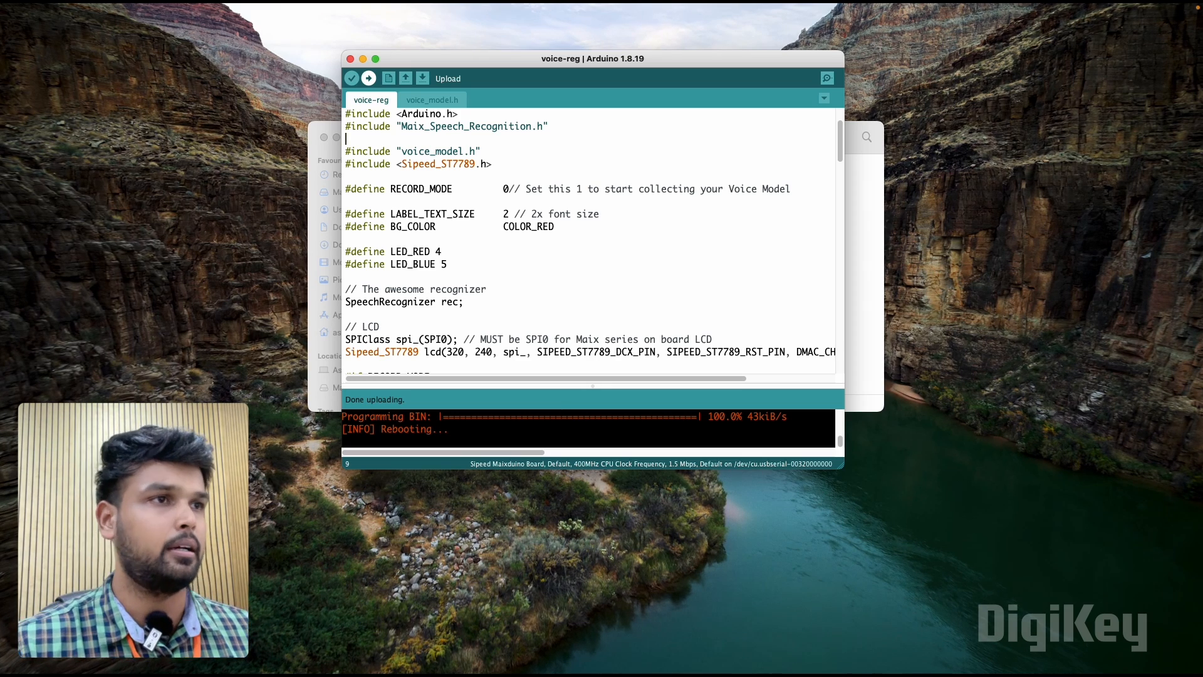
With RECORD_MODE set to 1, show the board's recorded frm_num and MFCC output in the Serial Monitor.
scroll(down, 3)
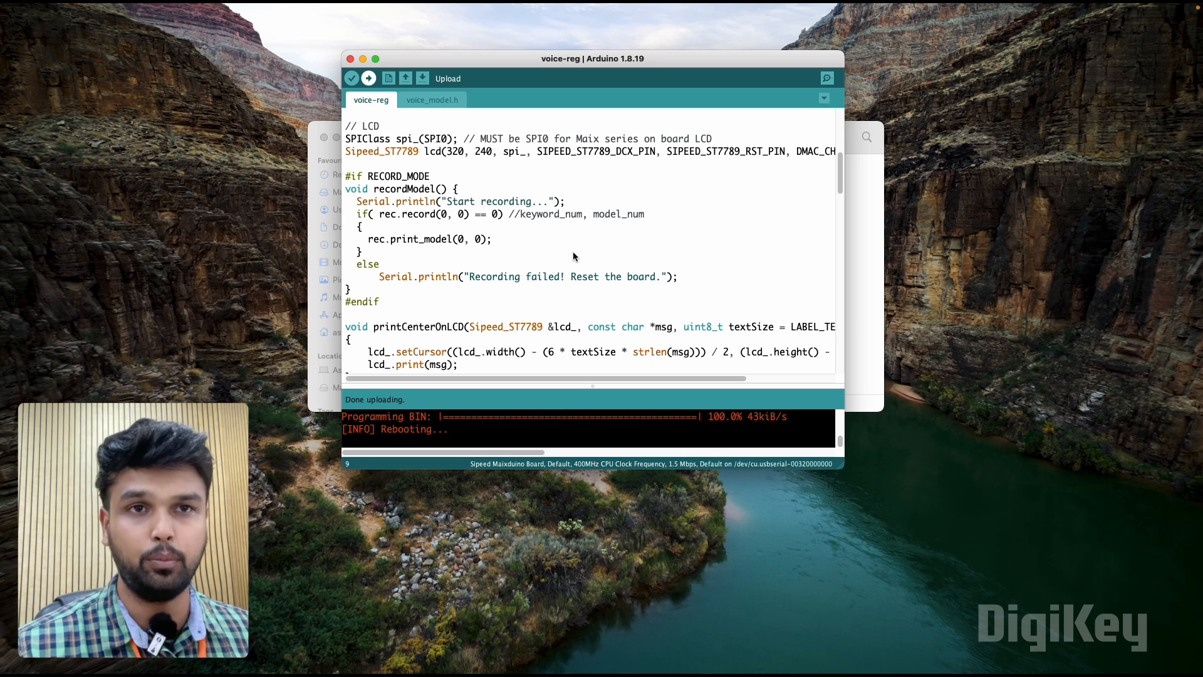
scroll(up, 3)
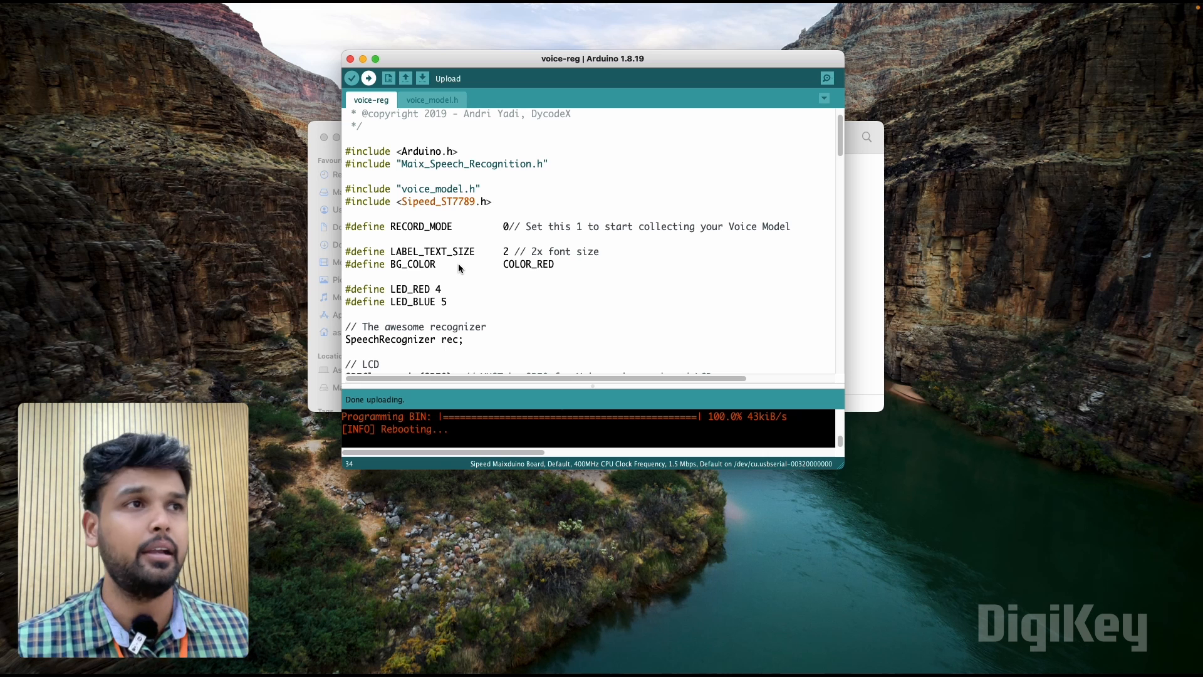
mouse_move(581, 280)
text(1)
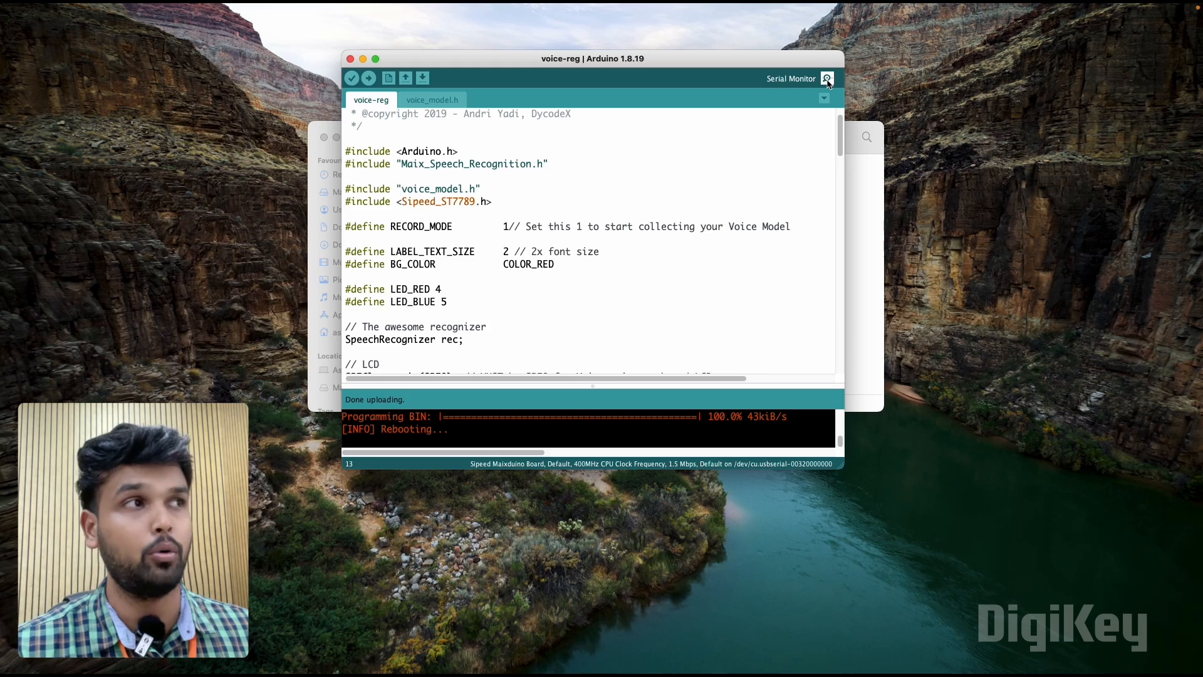
click(828, 78)
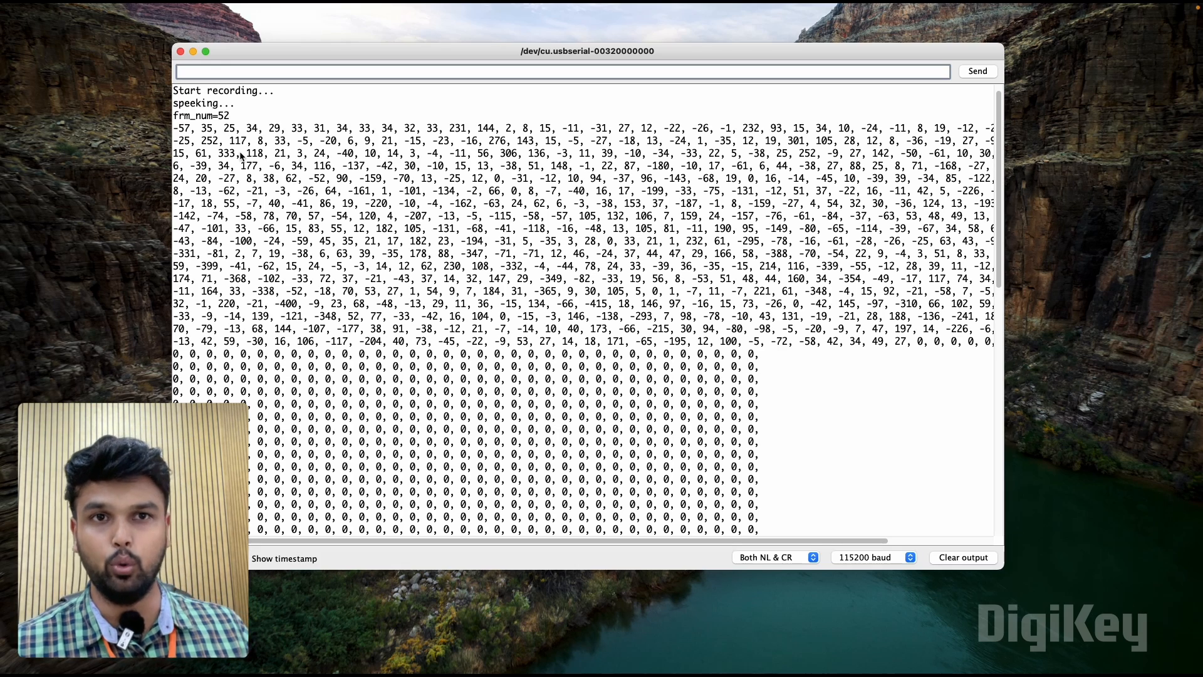
Scroll voice_model.h through the hey_friday_1, hey_friday_2 and hey_jarvis_0 MFCC arrays beside the serial output.
scroll(down, 3)
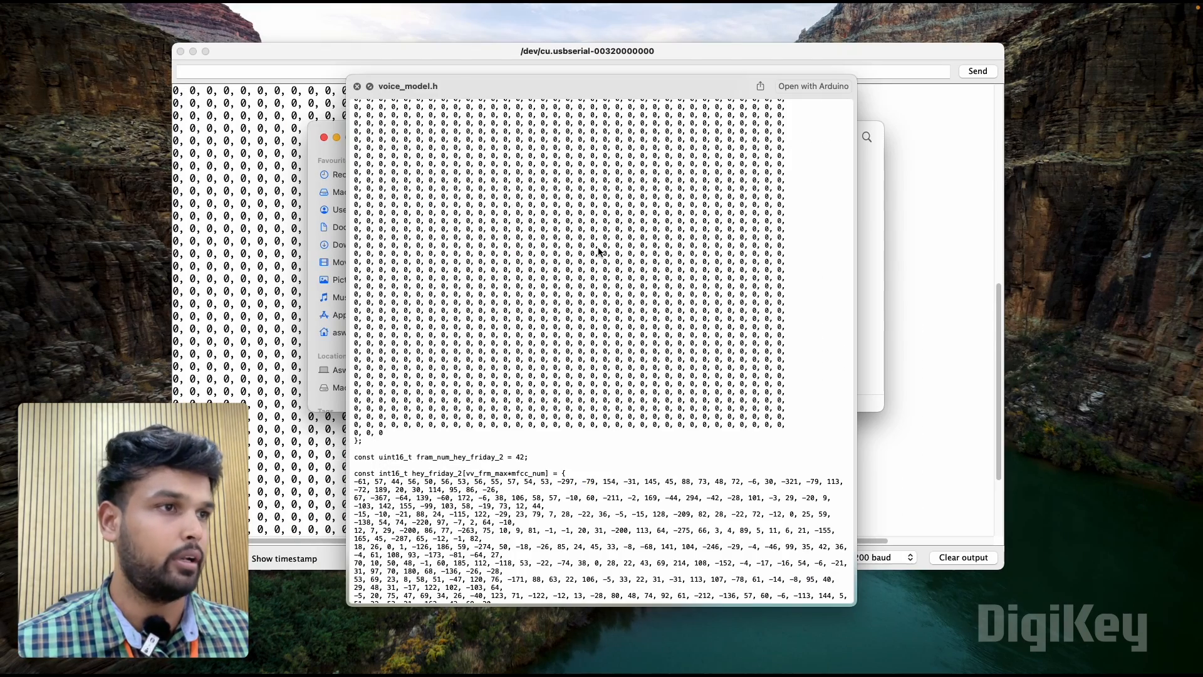
scroll(up, 3)
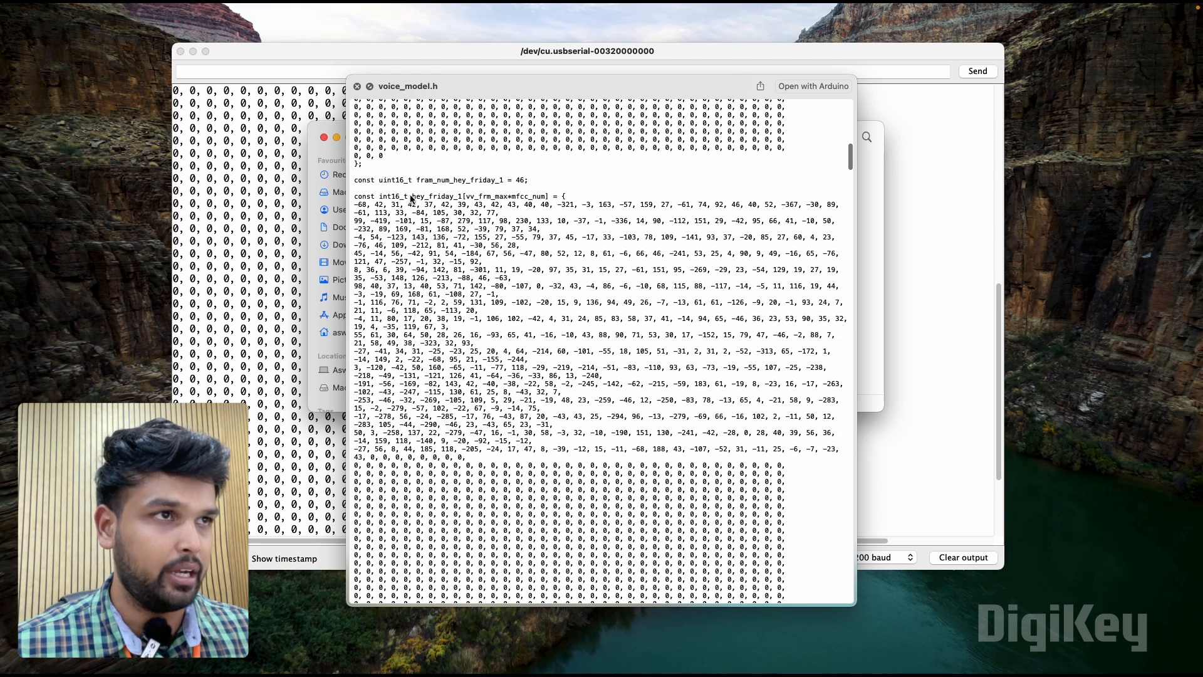
scroll(down, 3)
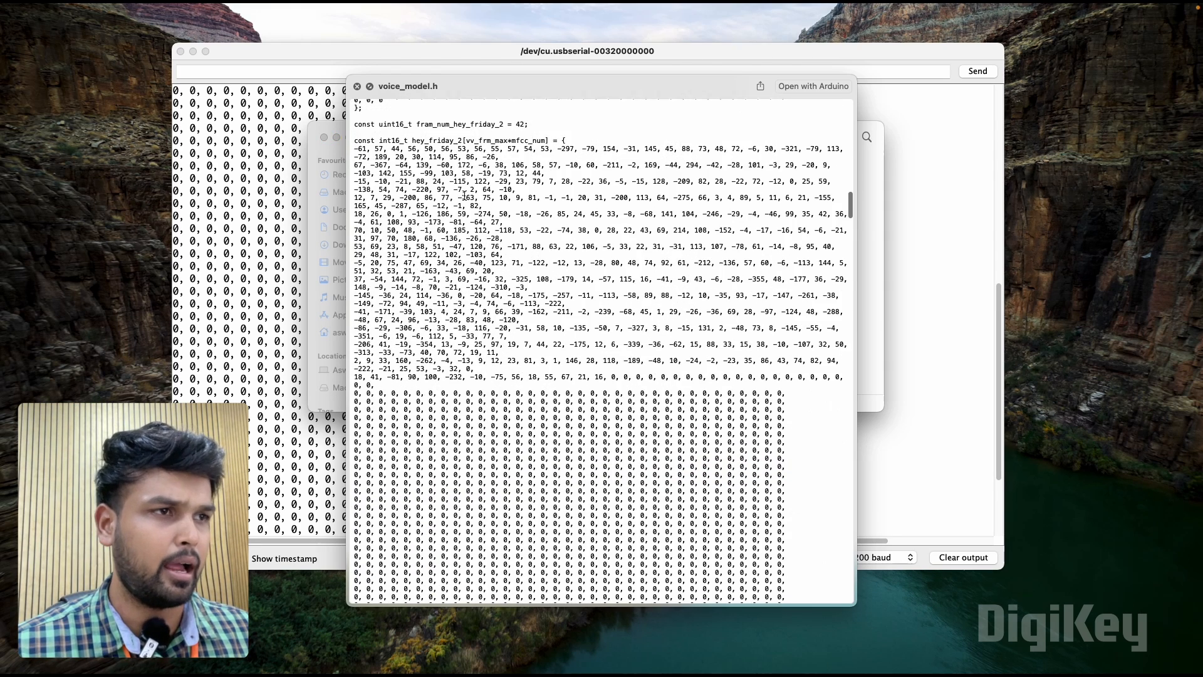
scroll(up, 3)
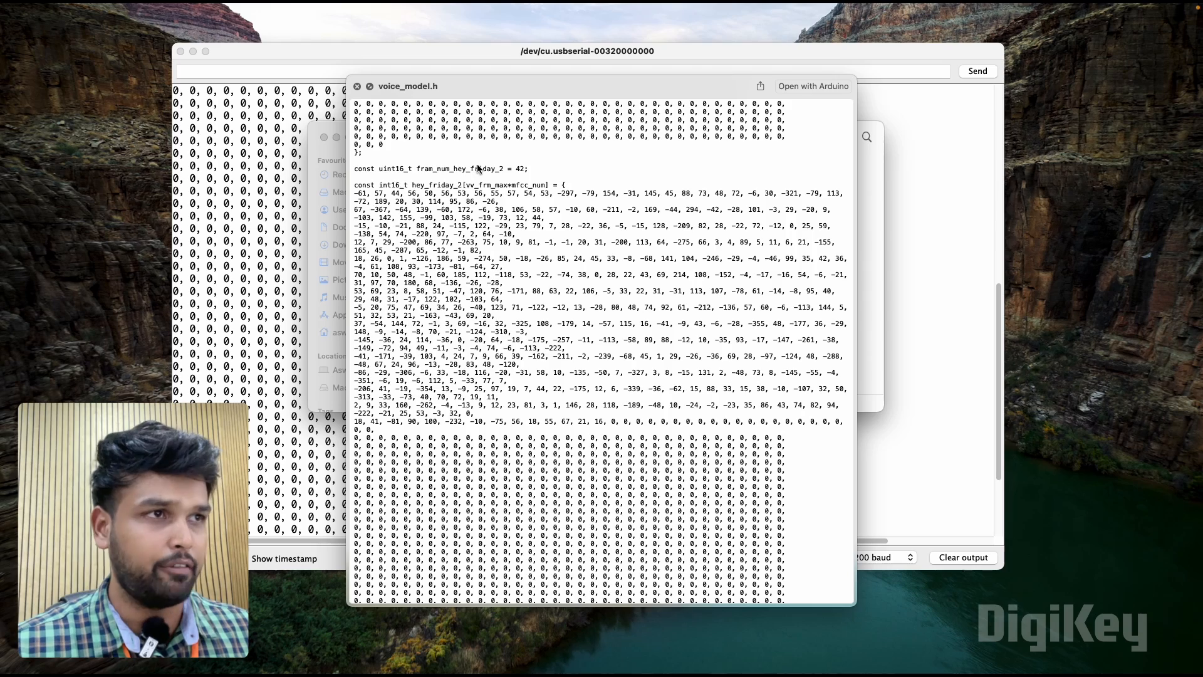
scroll(down, 3)
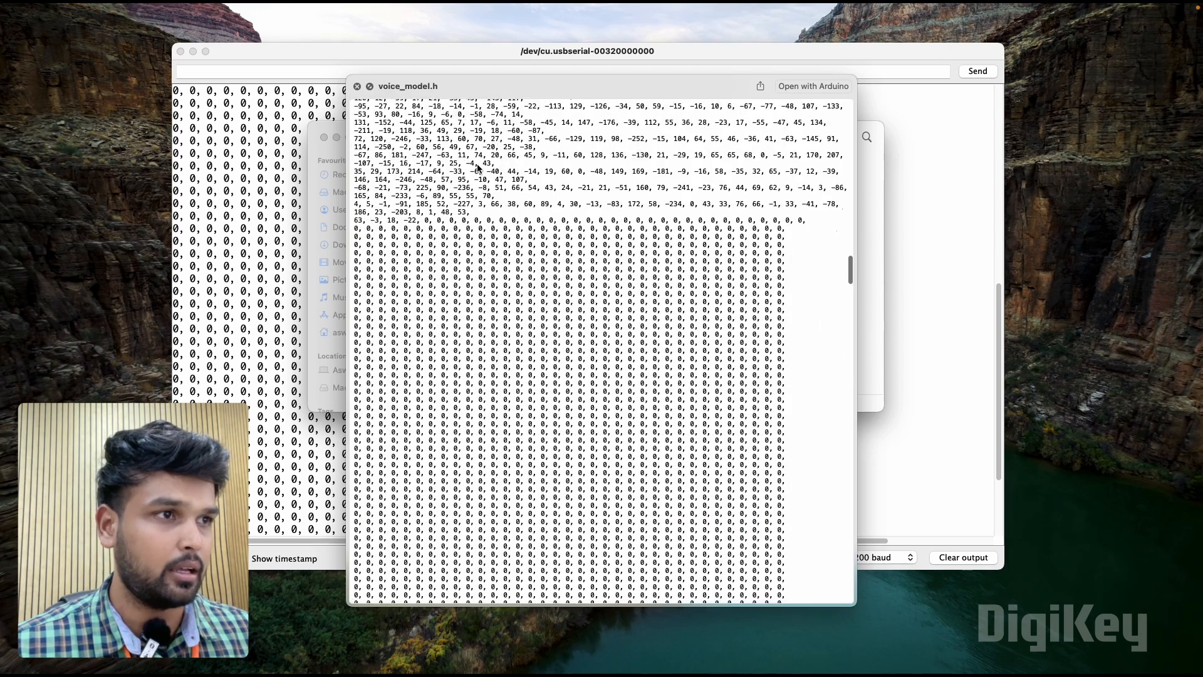
scroll(down, 3)
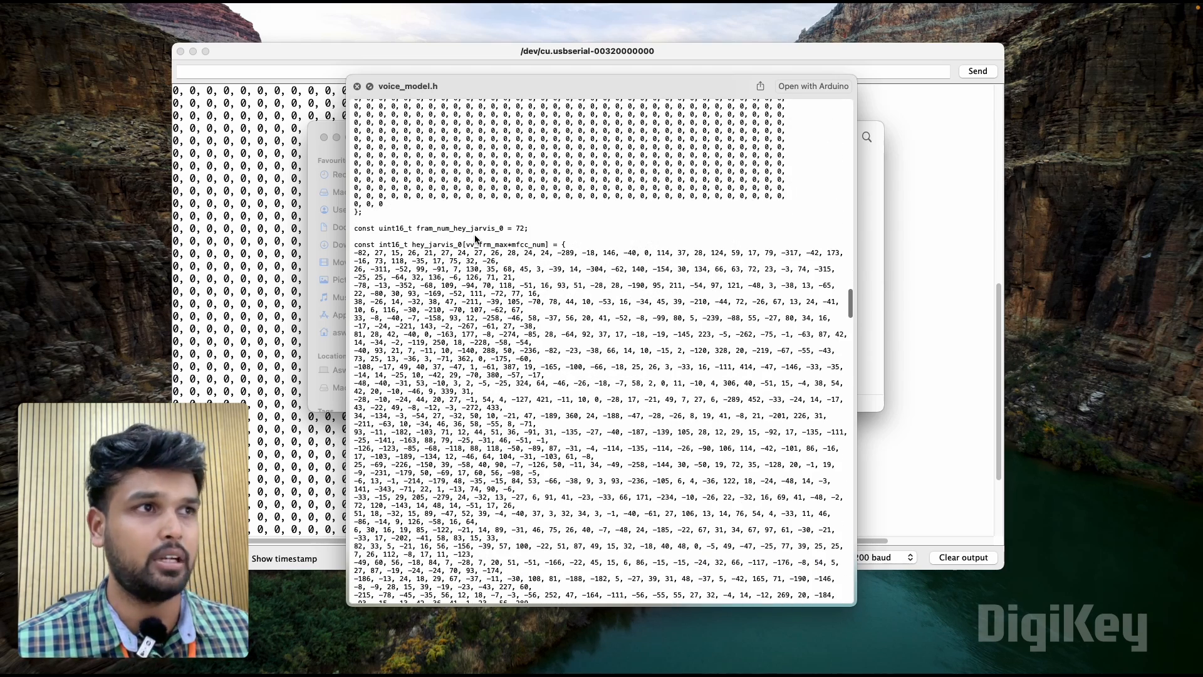